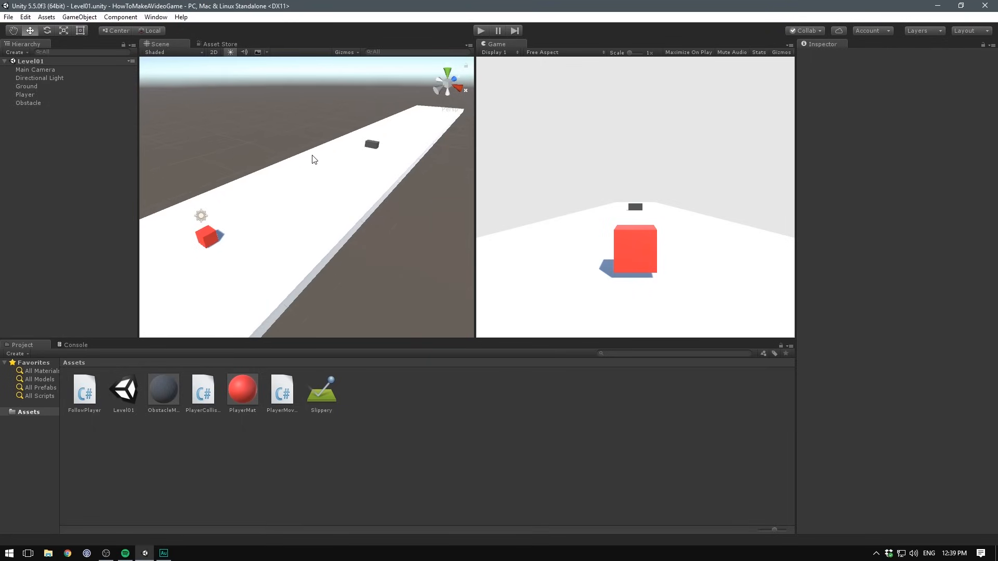
{"action": "mouse_move", "coordinate": [318, 161]}
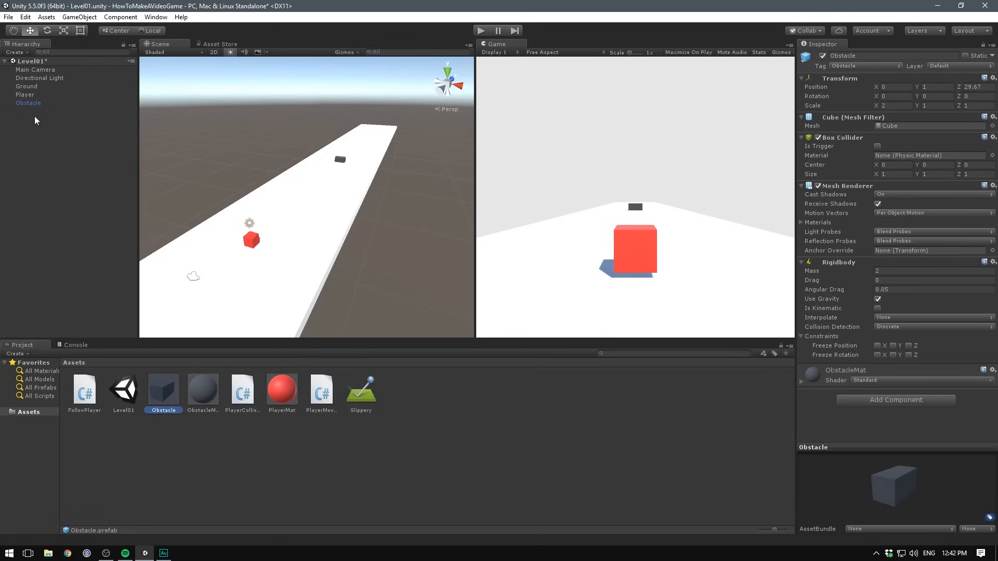
{"action": "mouse_move", "coordinate": [50, 115]}
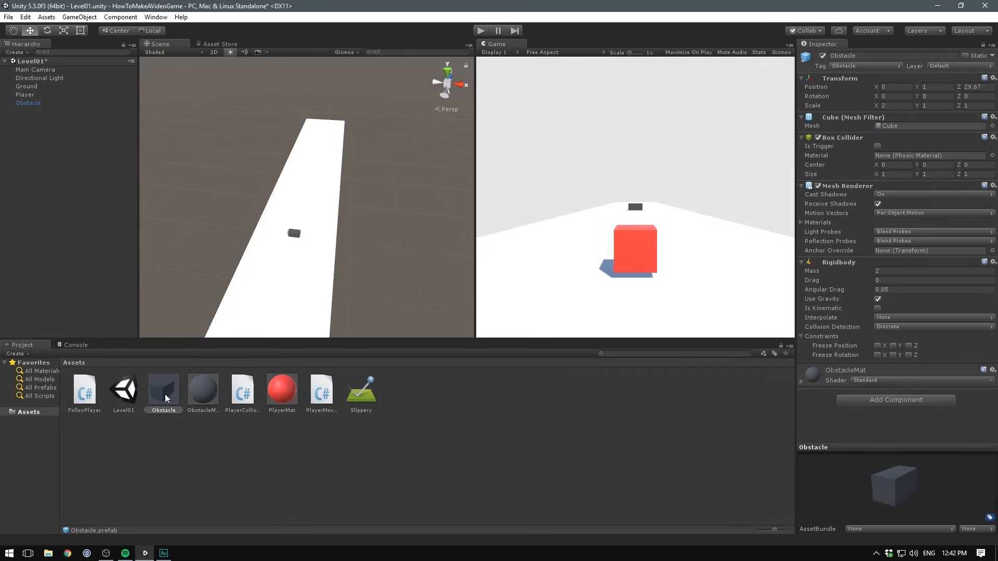
Step: Drop another Obstacle prefab copy onto the track and inspect the original and Obstacle (2)
{"action": "left_click_drag", "start_coordinate": [163, 388], "coordinate": [306, 181]}
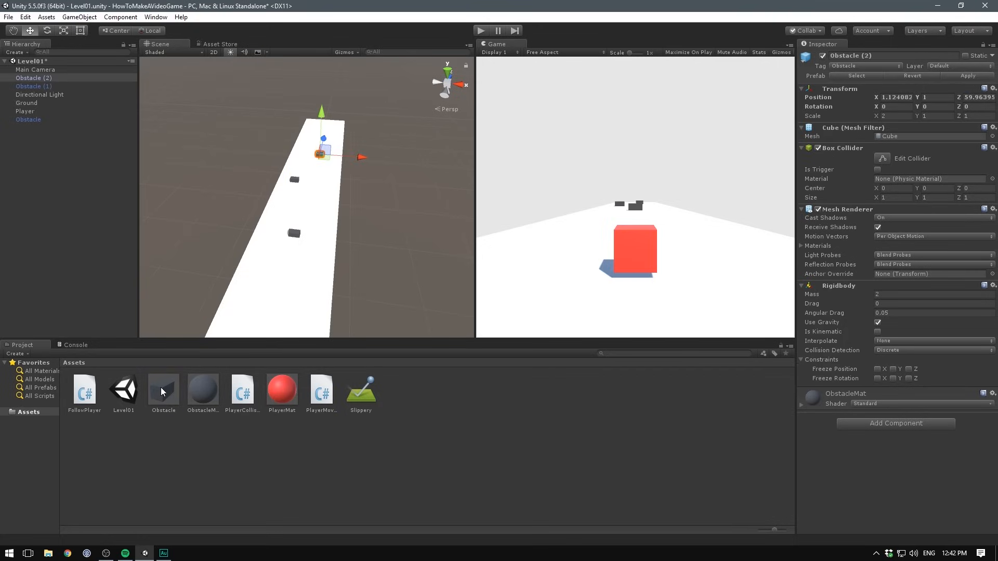
{"action": "left_click", "coordinate": [163, 390]}
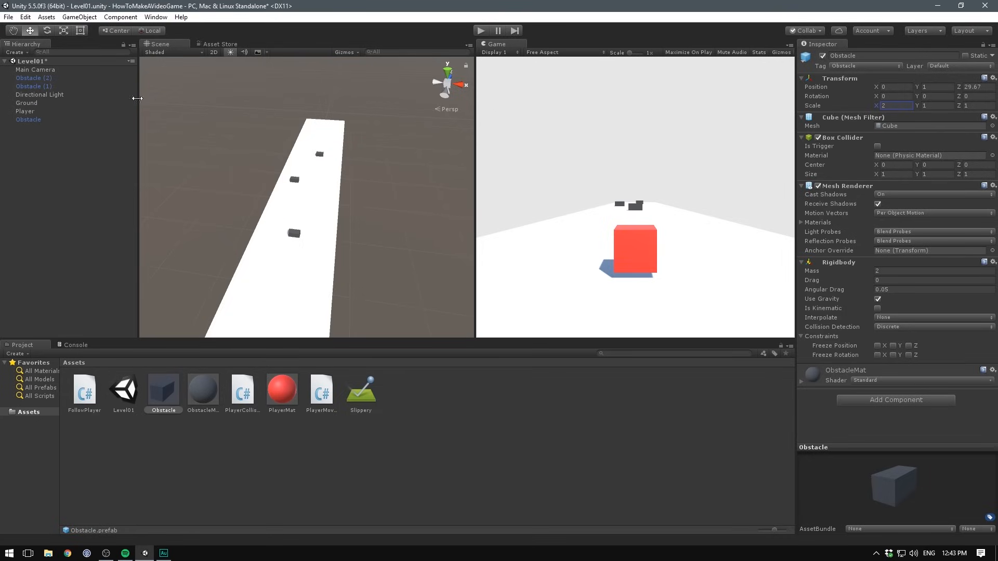
{"action": "left_click", "coordinate": [28, 119]}
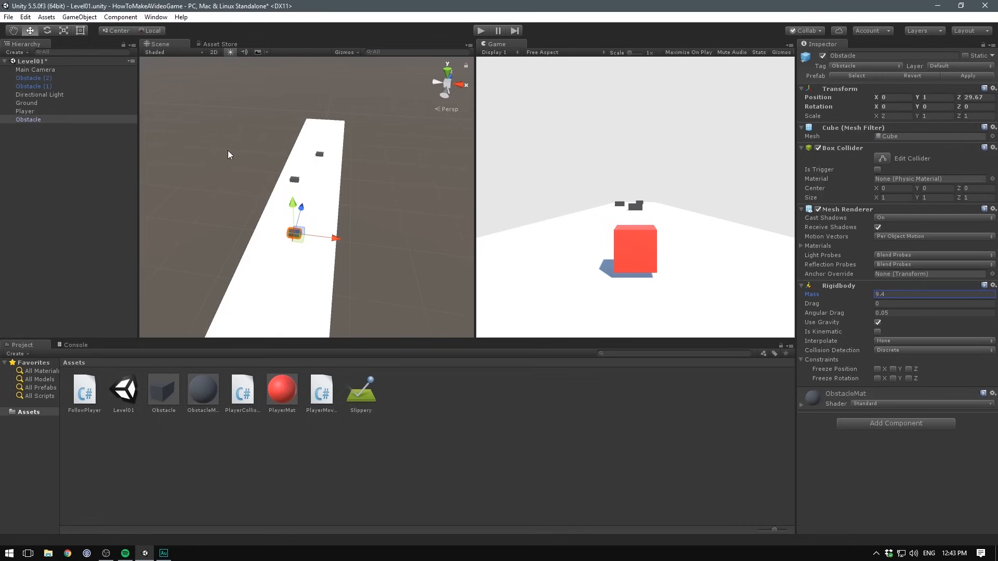
{"action": "left_click", "coordinate": [33, 77]}
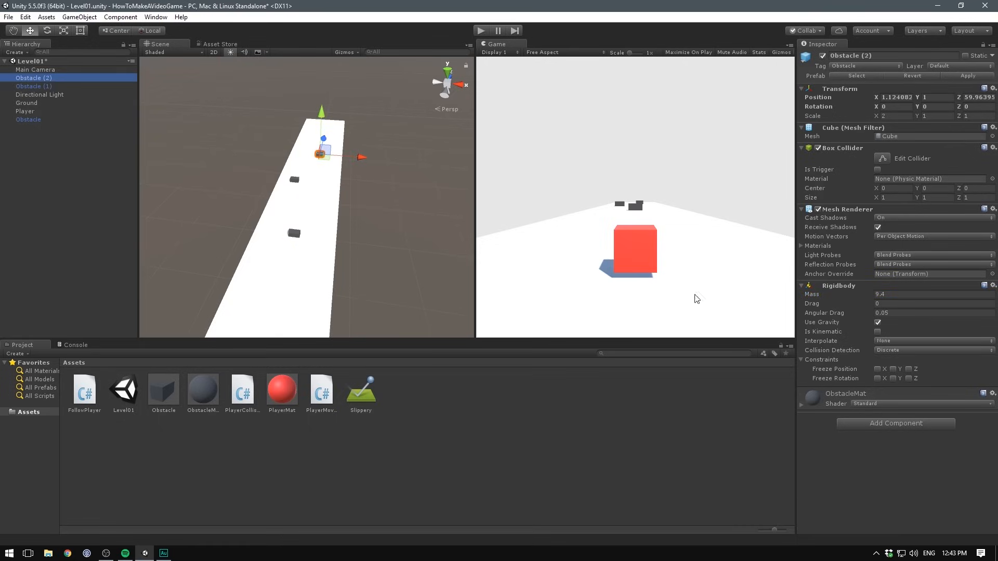
{"action": "mouse_move", "coordinate": [329, 170]}
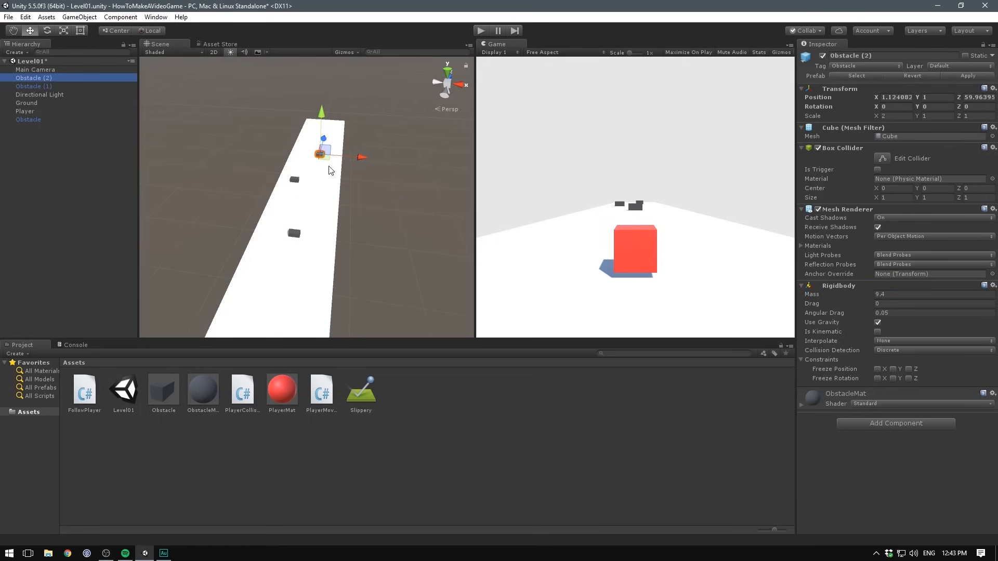
{"action": "mouse_move", "coordinate": [927, 87]}
{"action": "type", "text": "2"}
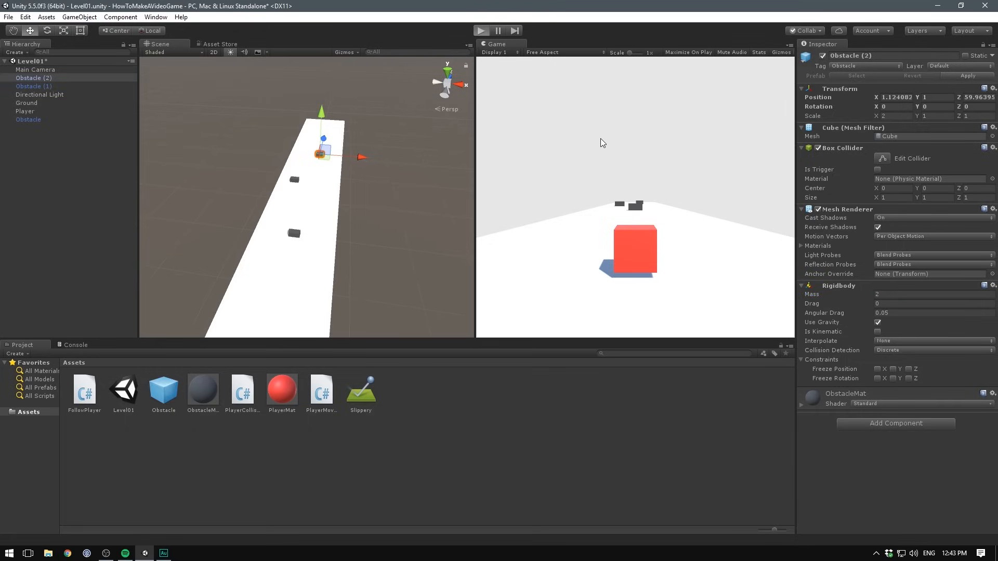
{"action": "left_click", "coordinate": [480, 30]}
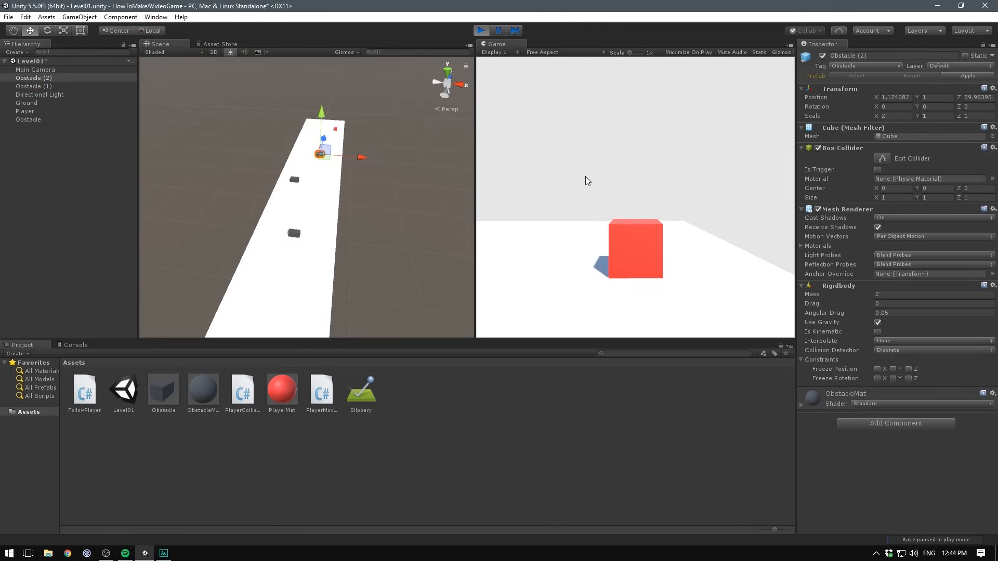
{"action": "left_click", "coordinate": [481, 31]}
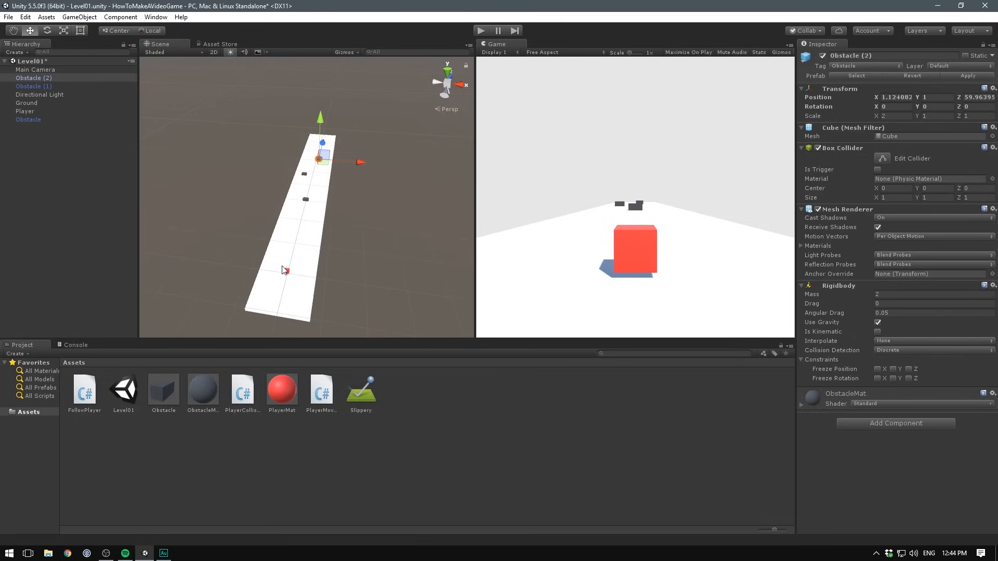
{"action": "mouse_move", "coordinate": [245, 99]}
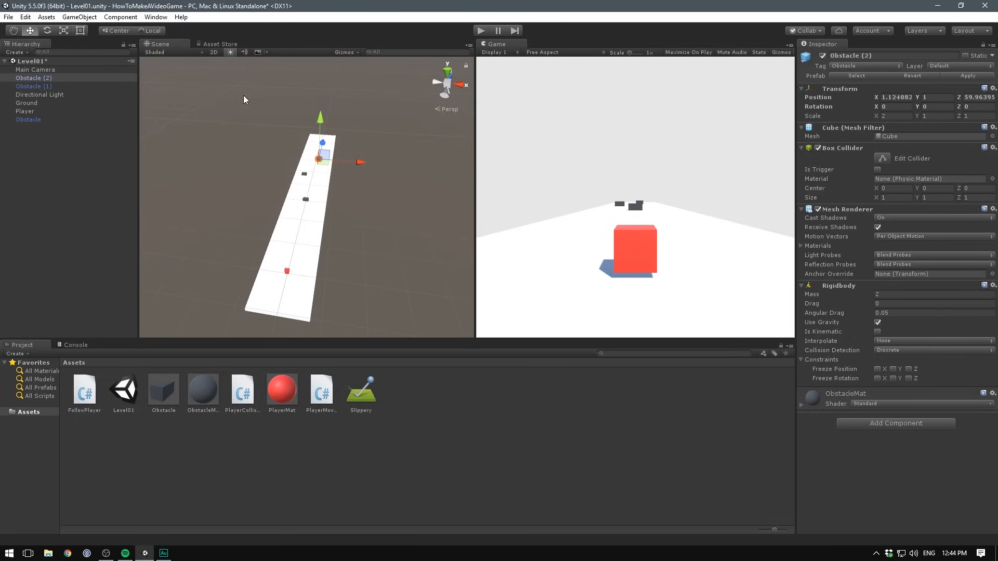
{"action": "mouse_move", "coordinate": [344, 218]}
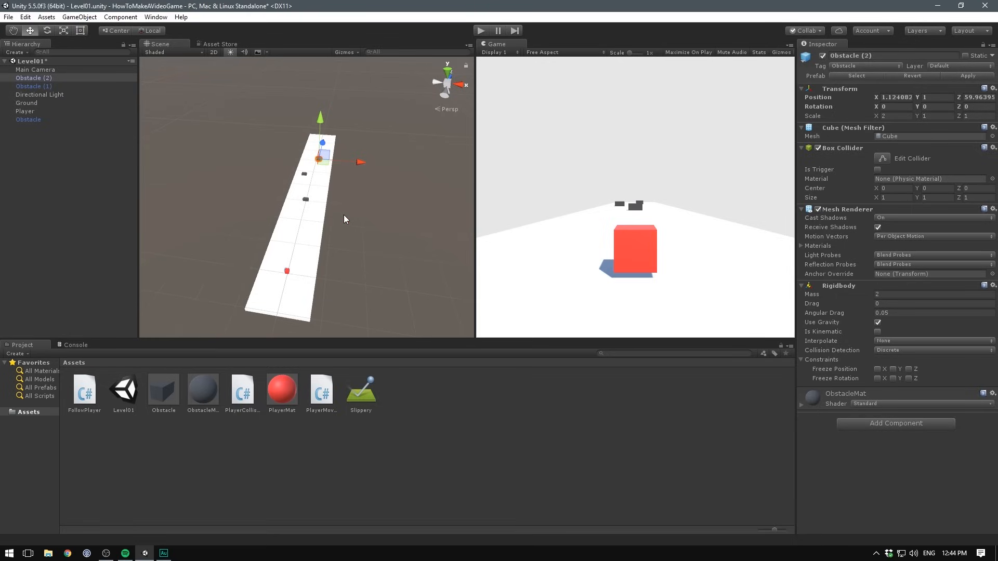
{"action": "mouse_move", "coordinate": [144, 130]}
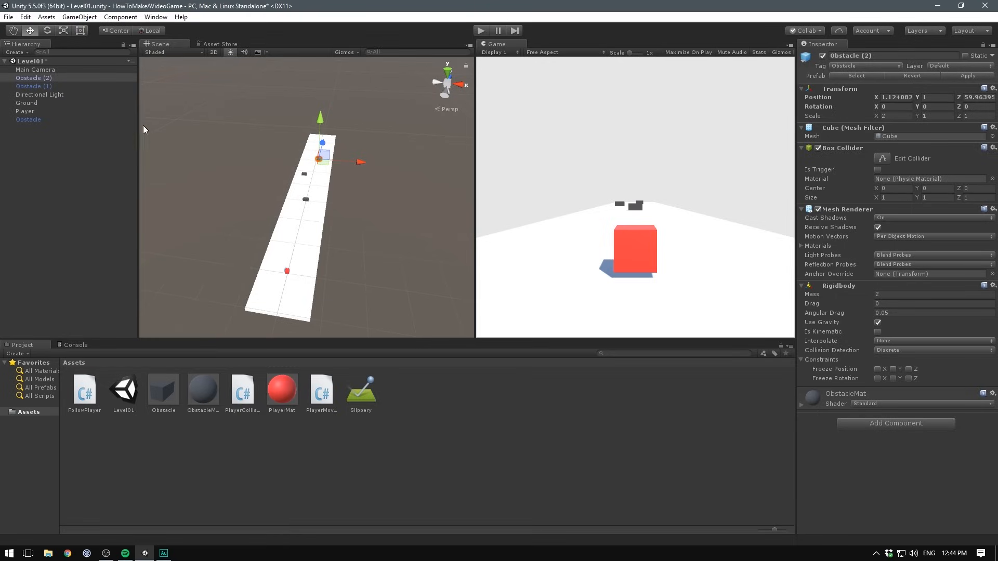
{"action": "mouse_move", "coordinate": [341, 237]}
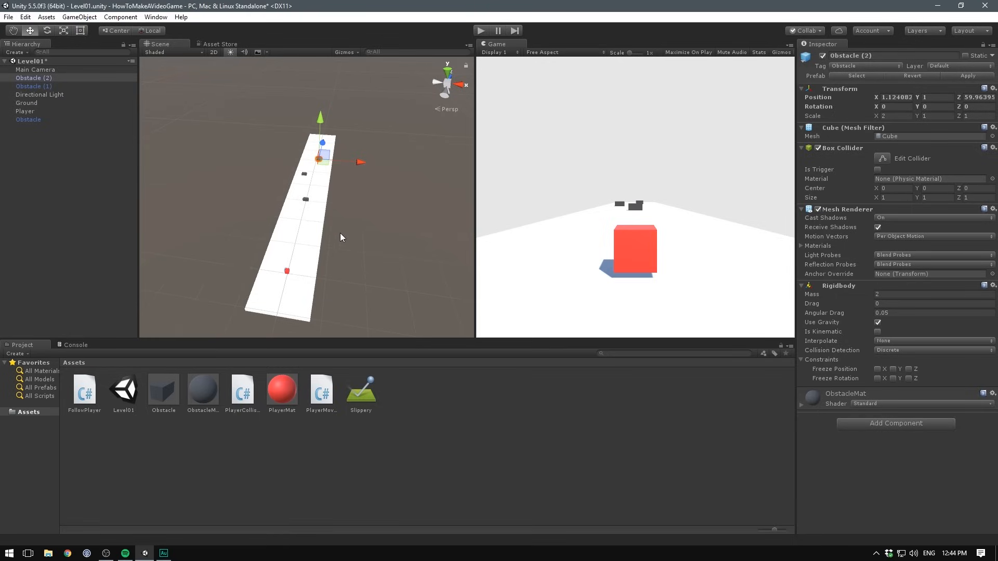
{"action": "mouse_move", "coordinate": [324, 236]}
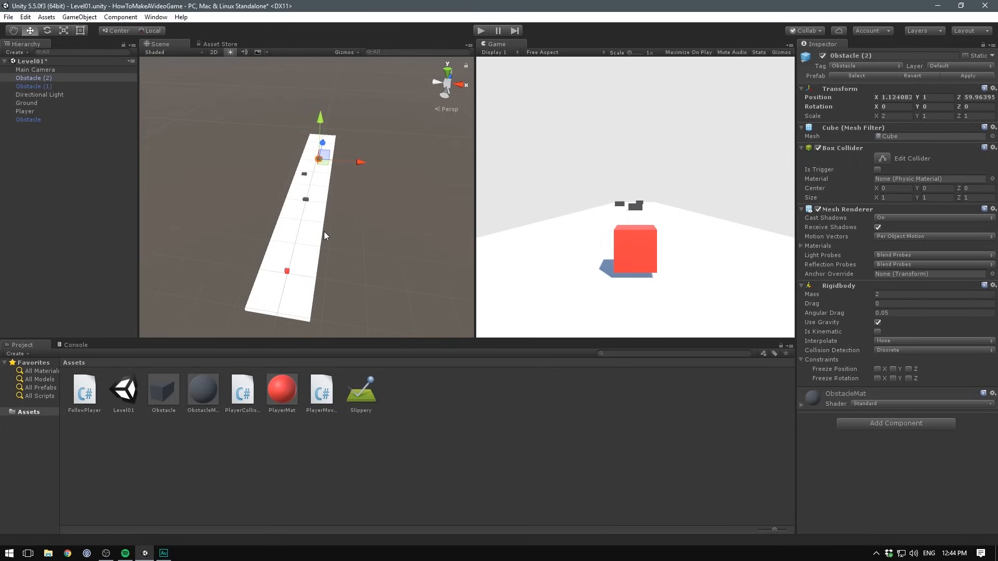
{"action": "mouse_move", "coordinate": [147, 147]}
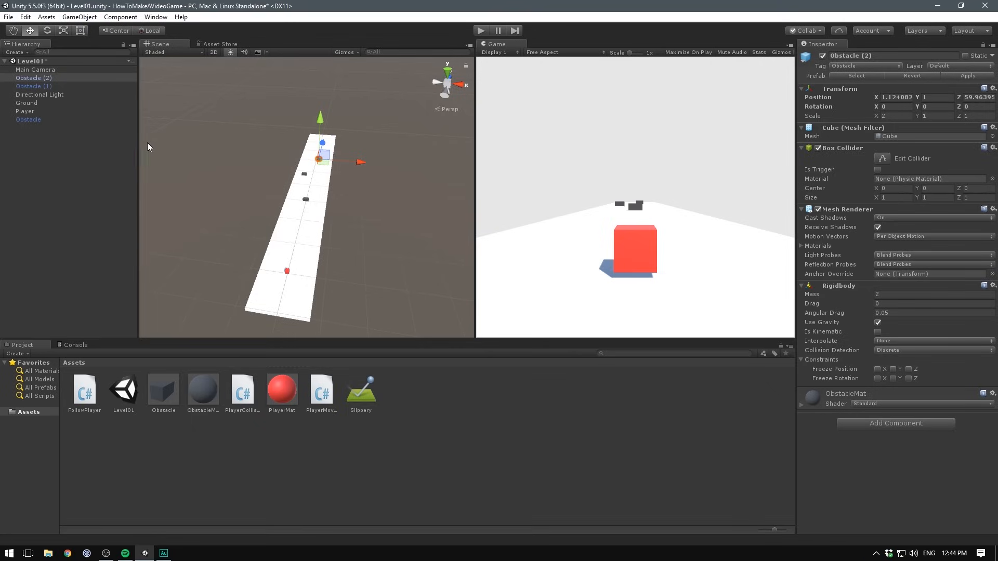
{"action": "mouse_move", "coordinate": [34, 107]}
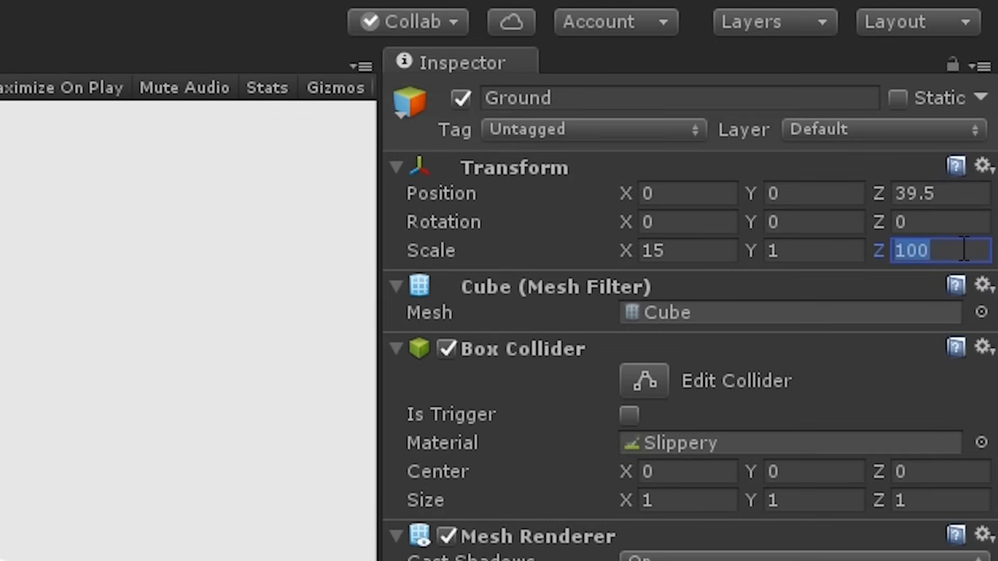
Step: Set the Ground's Scale Z to 10000 and Position Z to 498
{"action": "type", "text": "10000"}
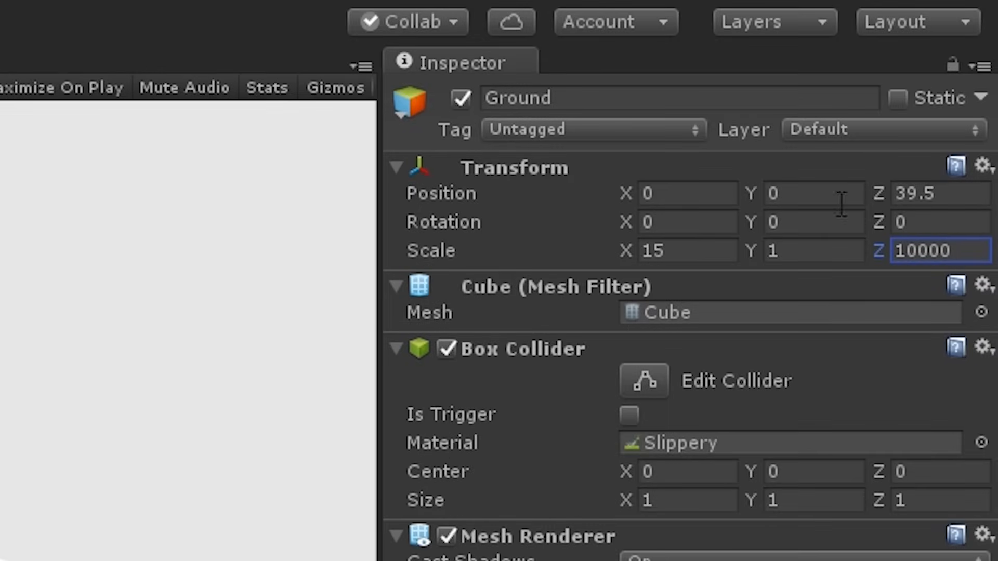
{"action": "left_click", "coordinate": [939, 194]}
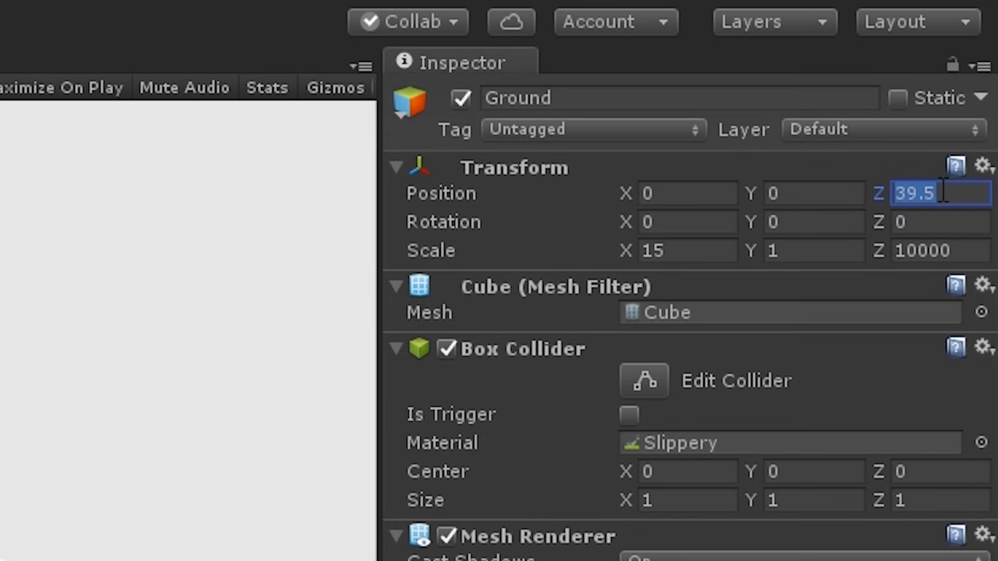
{"action": "type", "text": "498"}
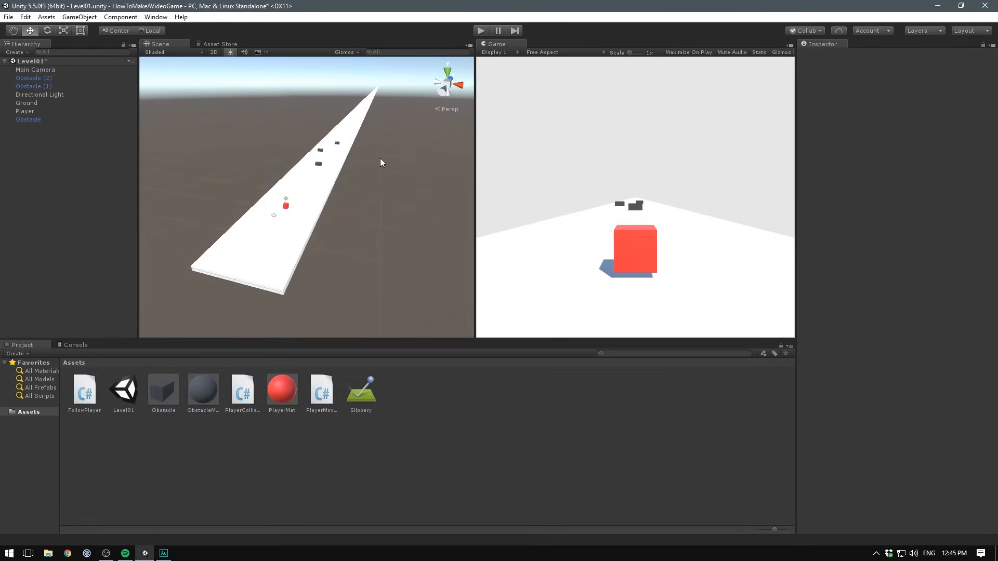
{"action": "mouse_move", "coordinate": [381, 149]}
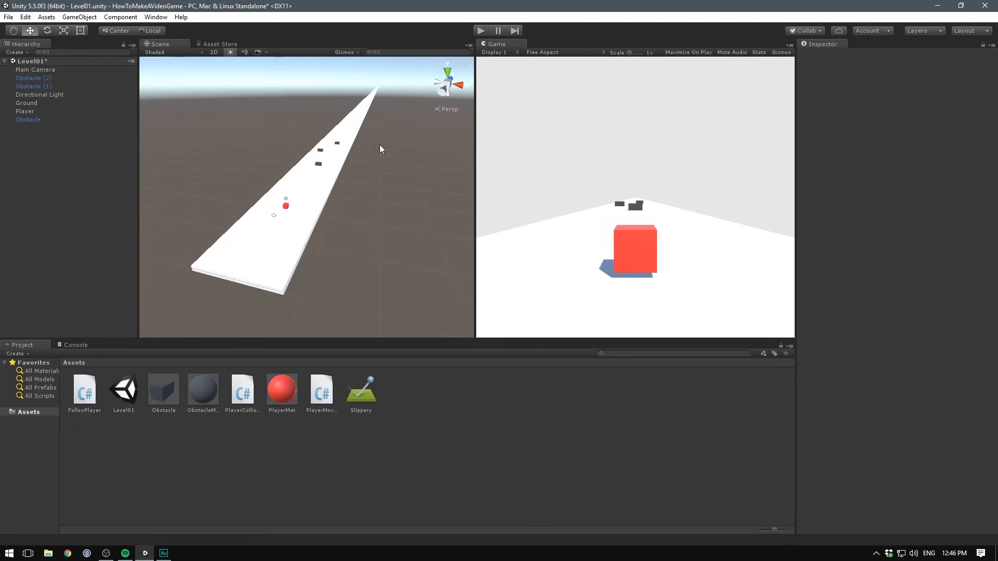
{"action": "mouse_move", "coordinate": [293, 136]}
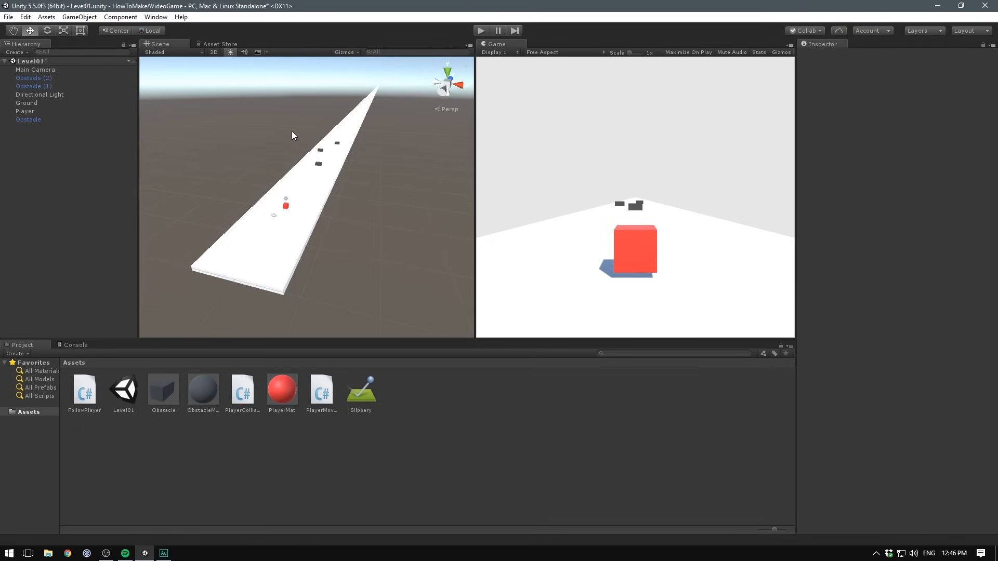
{"action": "mouse_move", "coordinate": [436, 95]}
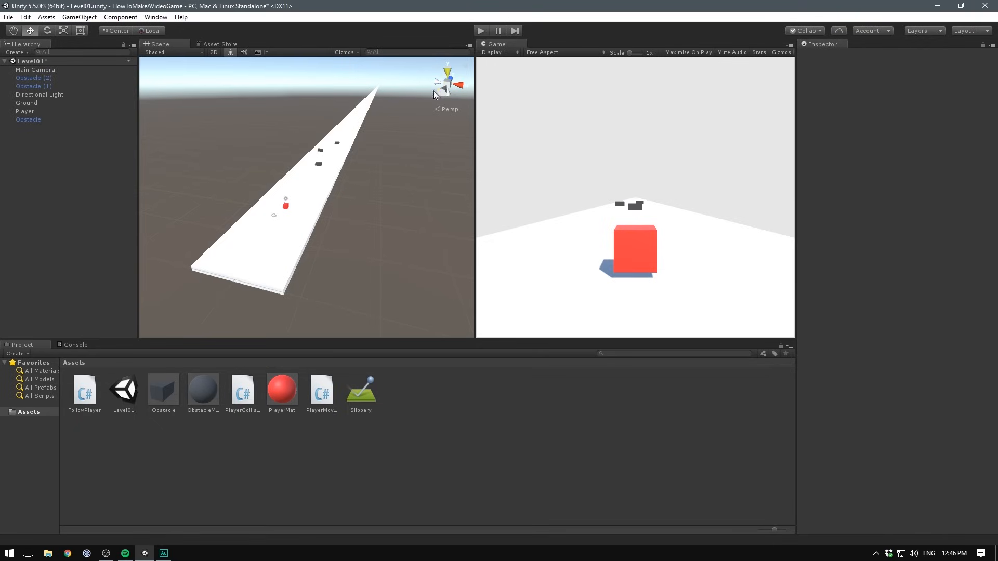
Step: Switch to Top view, turn off the scene-view skybox, and show the Gizmos display options
{"action": "left_click", "coordinate": [437, 83]}
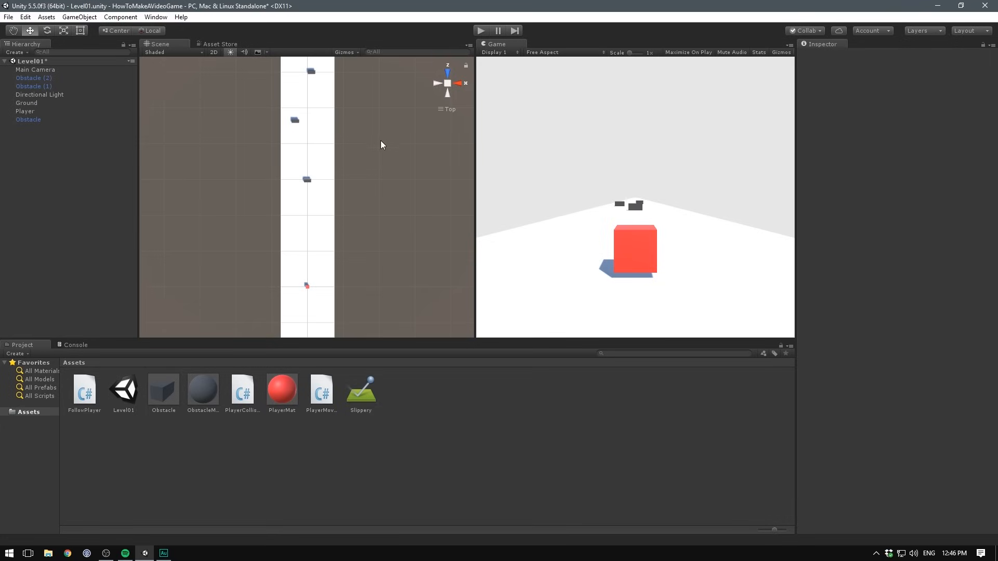
{"action": "mouse_move", "coordinate": [310, 198]}
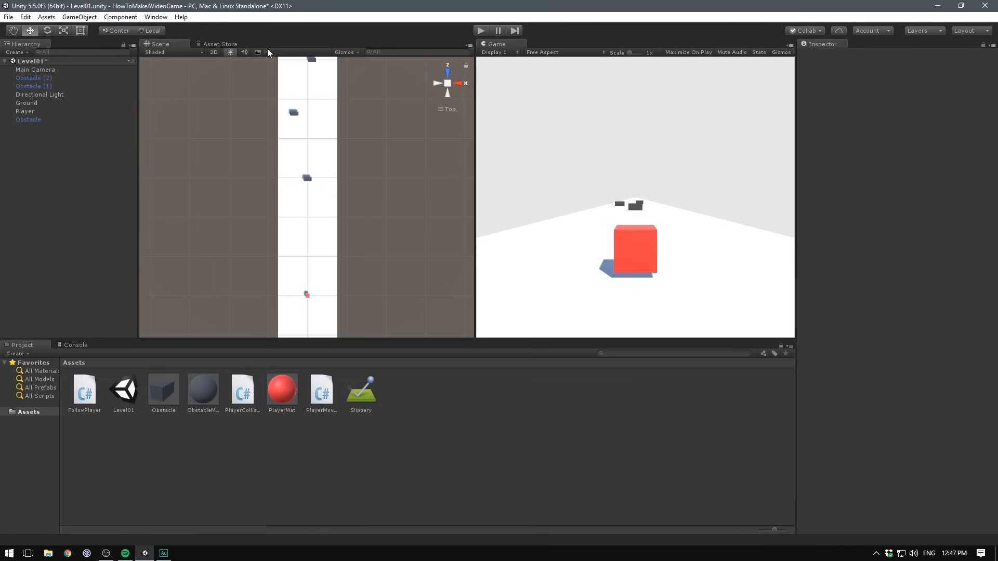
{"action": "left_click", "coordinate": [258, 52]}
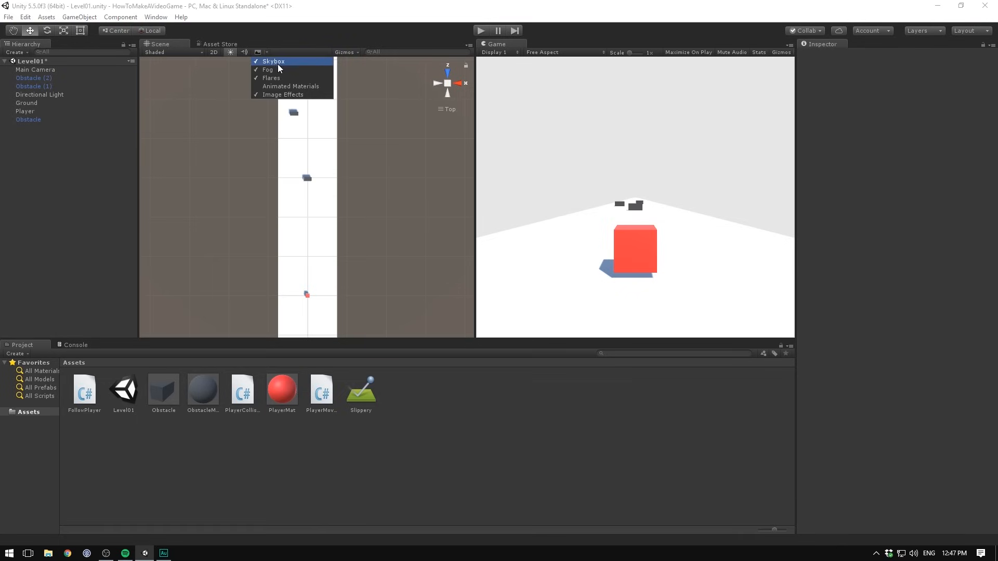
{"action": "left_click", "coordinate": [258, 52]}
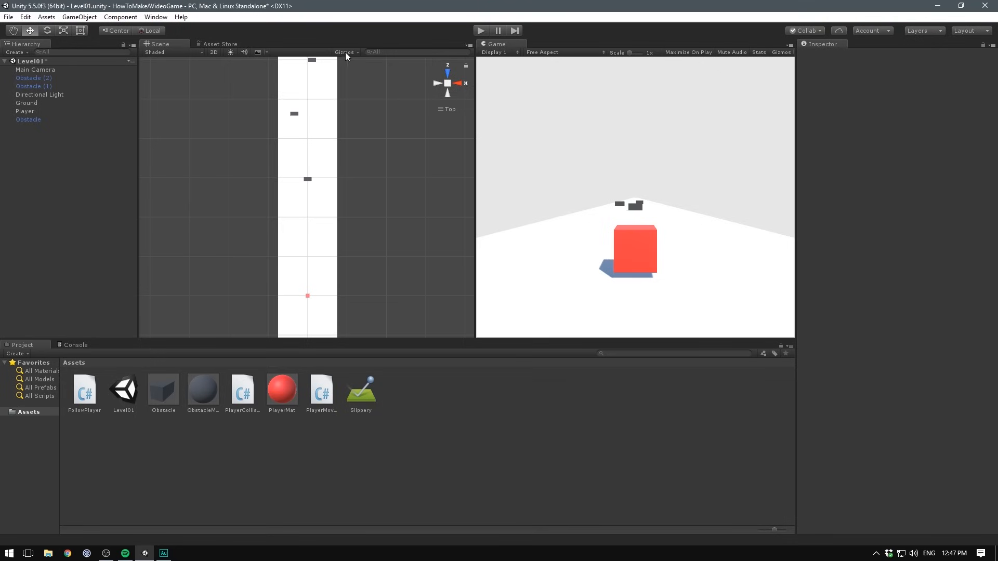
{"action": "left_click", "coordinate": [343, 52]}
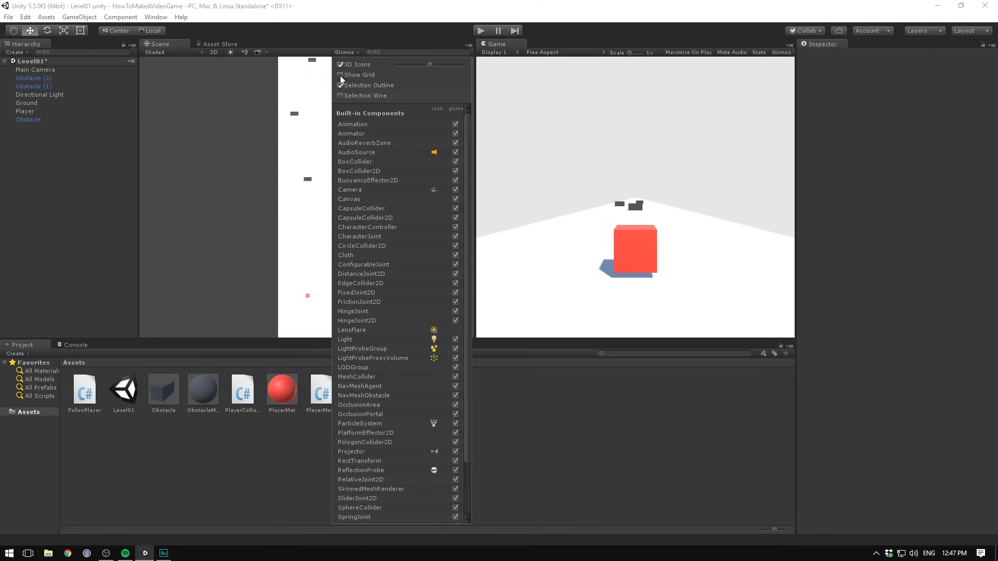
Step: Add a user layer named Environment and assign the Ground to it
{"action": "left_click", "coordinate": [27, 102]}
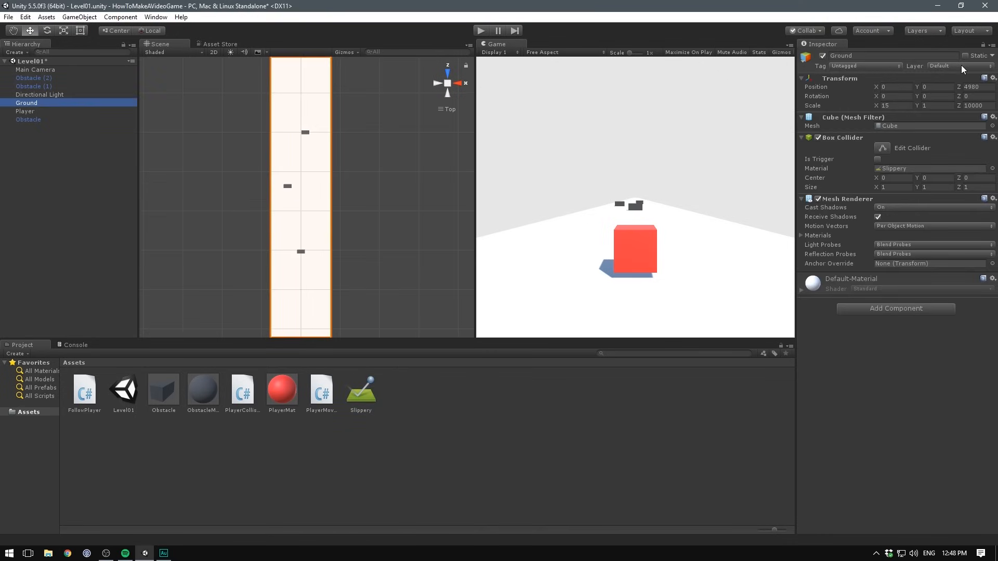
{"action": "left_click", "coordinate": [913, 65]}
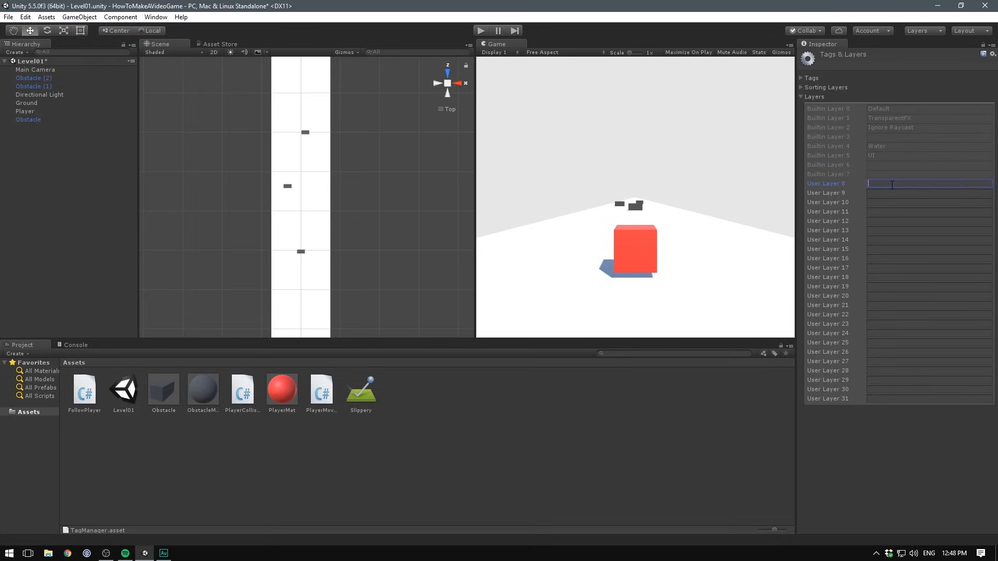
{"action": "mouse_move", "coordinate": [890, 184]}
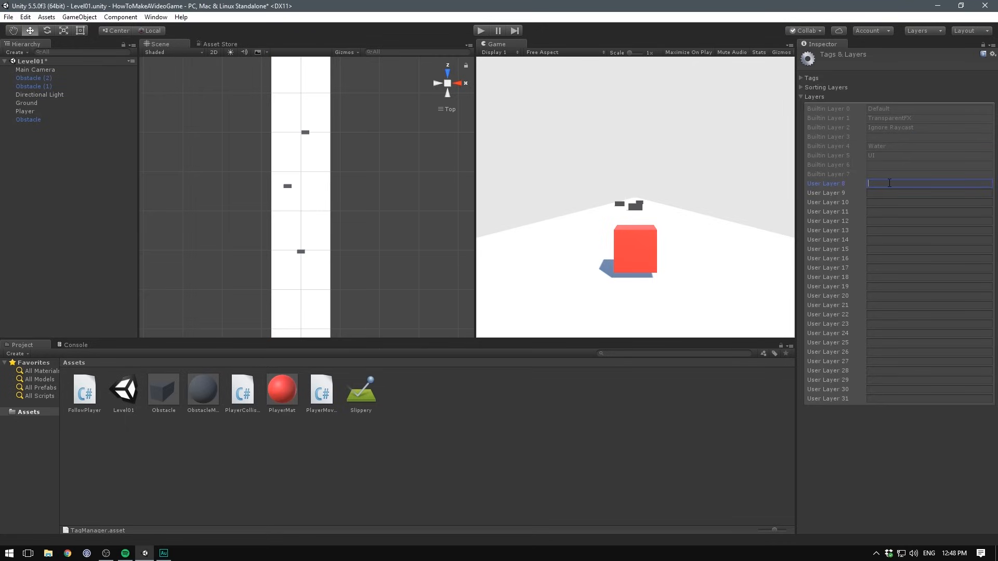
{"action": "type", "text": "Environment"}
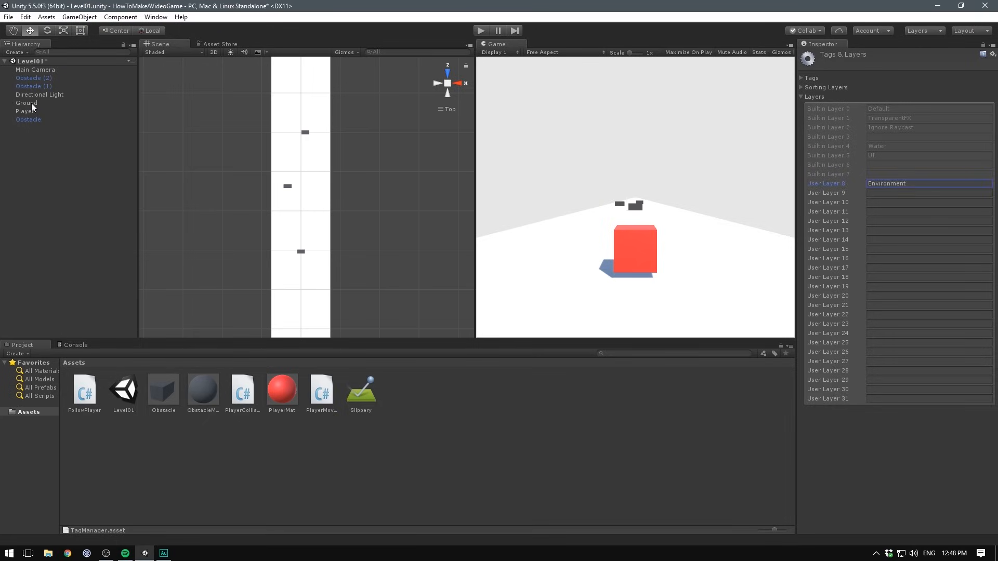
{"action": "left_click", "coordinate": [26, 103]}
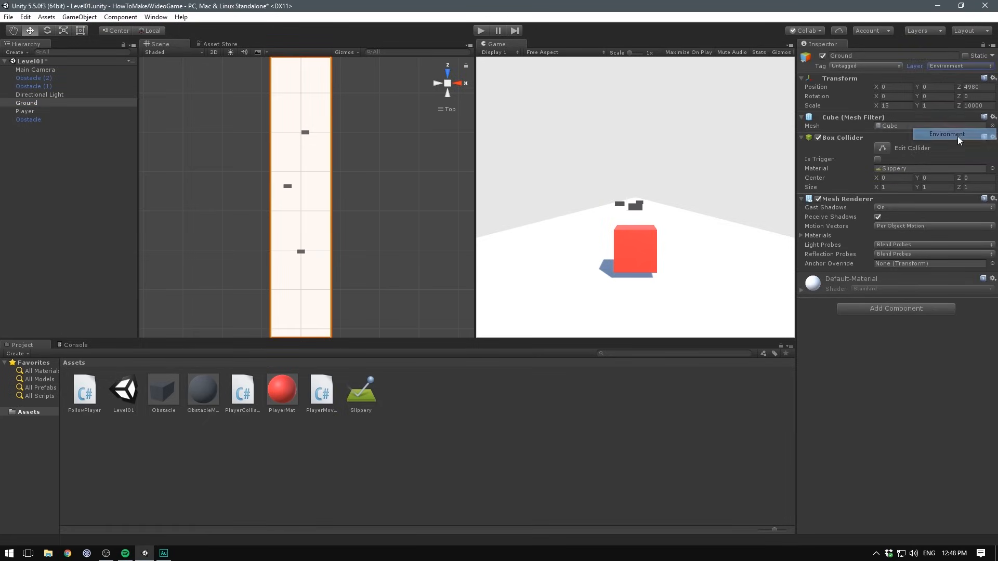
{"action": "left_click", "coordinate": [921, 30]}
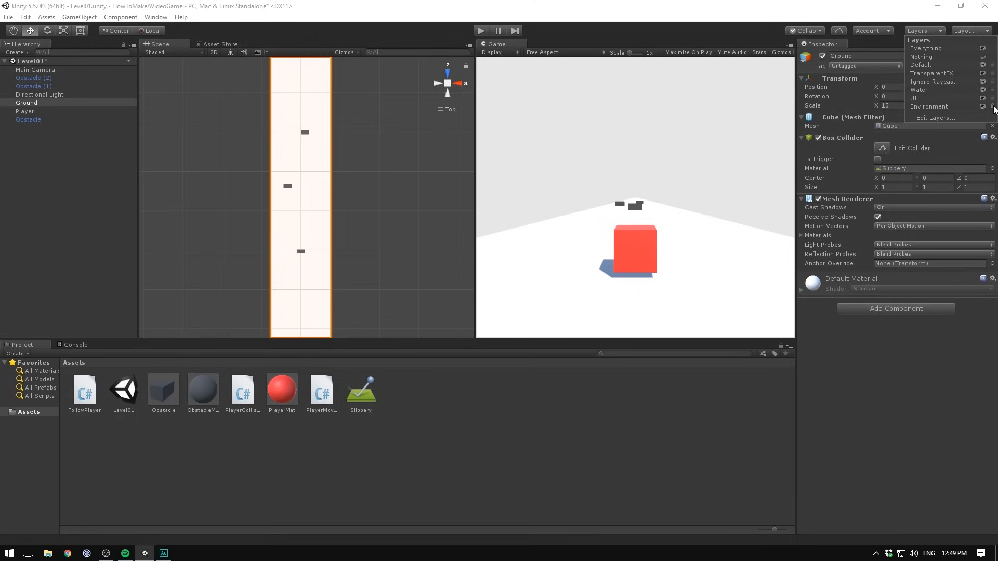
Step: Lock the Environment layer so the Ground no longer gets selected in the scene
{"action": "left_click", "coordinate": [373, 130]}
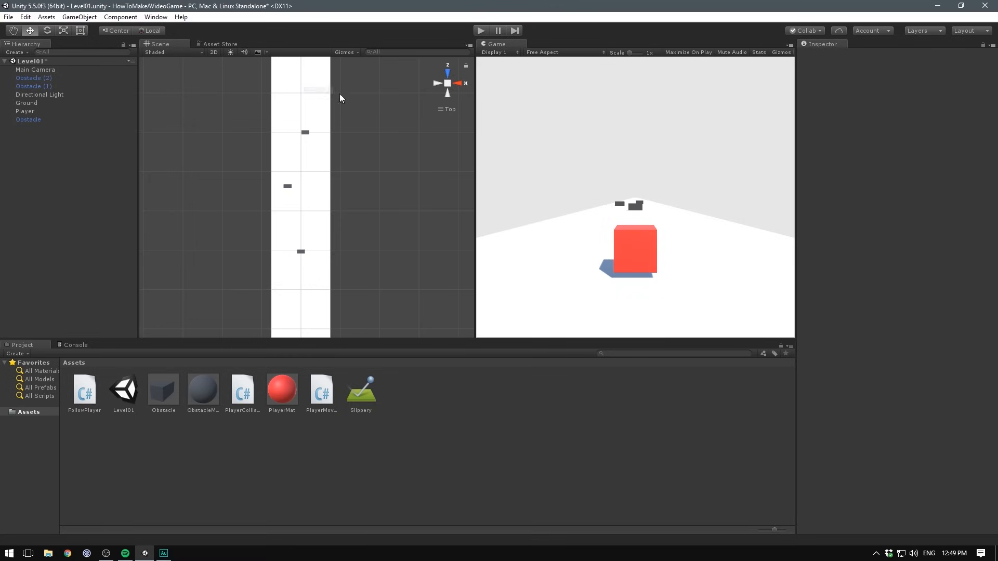
{"action": "left_click", "coordinate": [26, 102]}
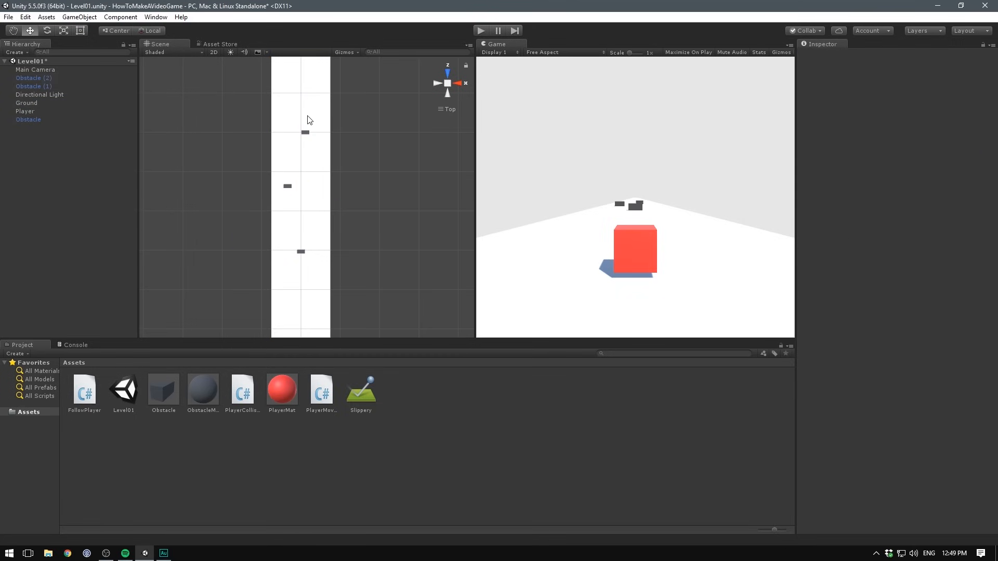
{"action": "mouse_move", "coordinate": [304, 159]}
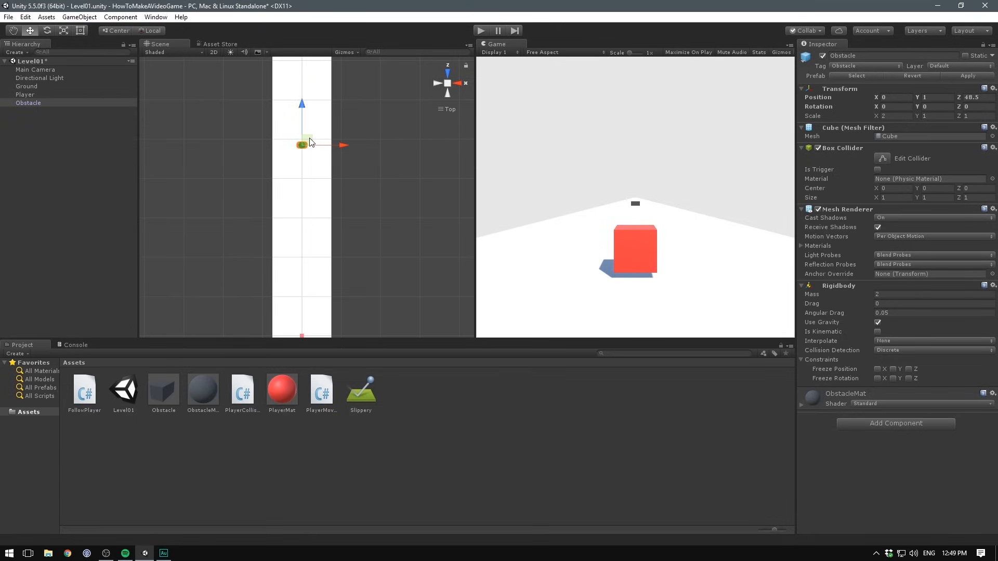
Step: Try moving an obstacle freely, then review Edit > Snap Settings and close them
{"action": "left_click_drag", "start_coordinate": [302, 144], "coordinate": [303, 130]}
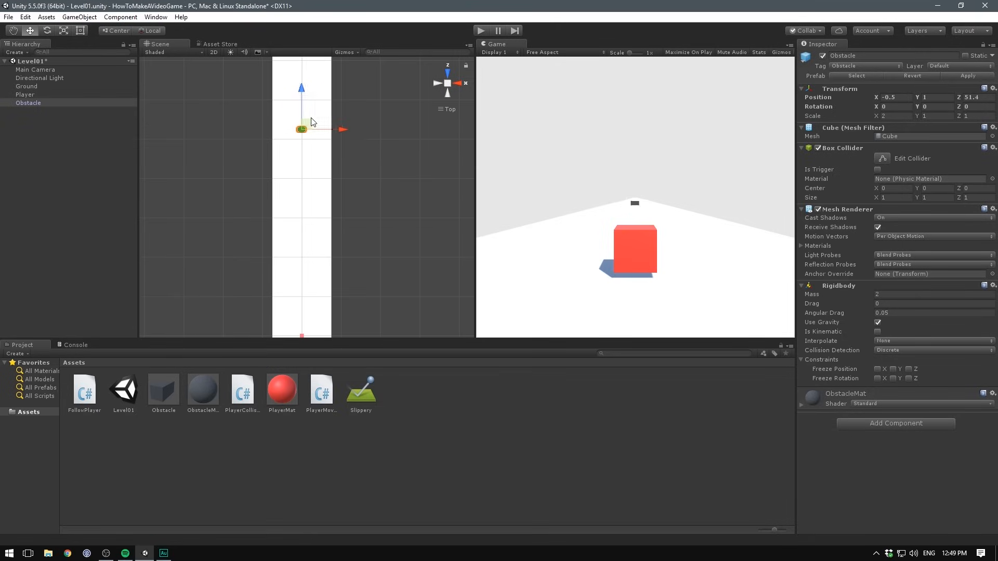
{"action": "left_click_drag", "start_coordinate": [312, 128], "coordinate": [295, 127]}
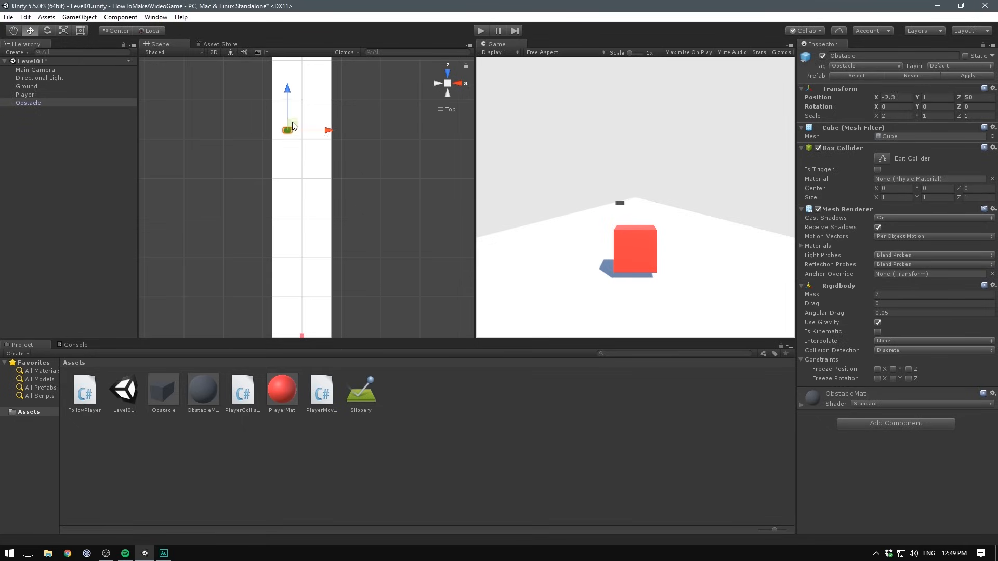
{"action": "left_click_drag", "start_coordinate": [289, 129], "coordinate": [303, 145]}
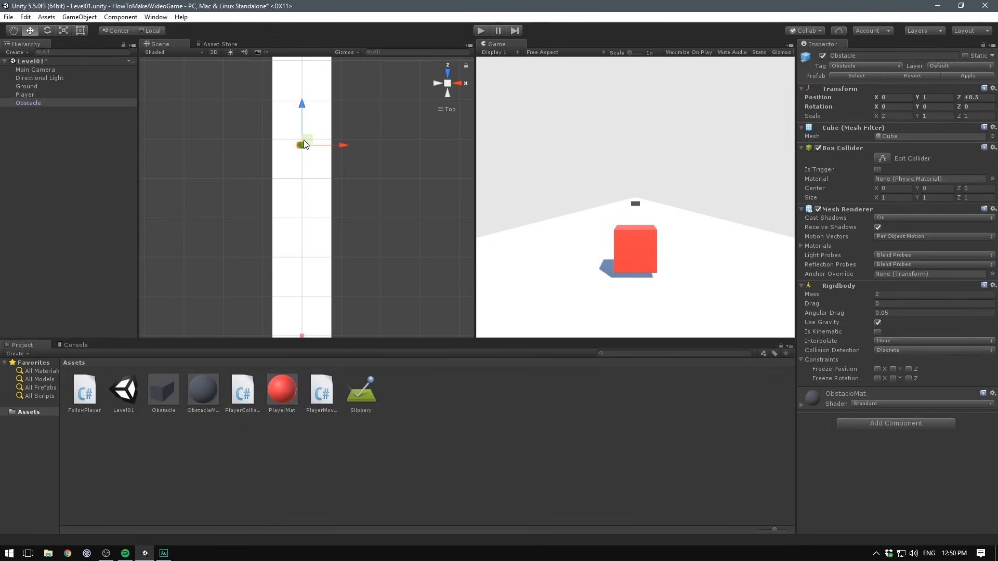
{"action": "left_click", "coordinate": [25, 17]}
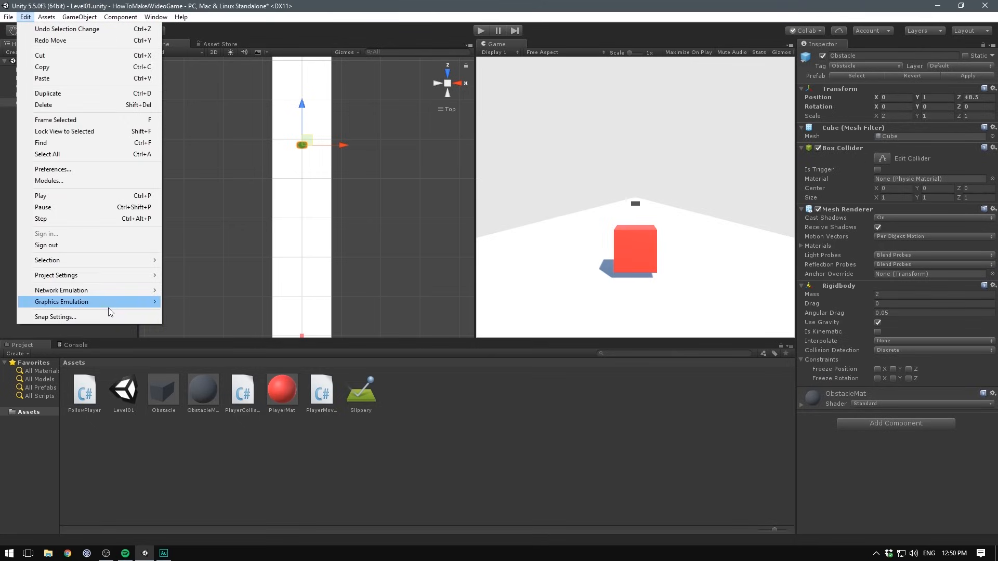
{"action": "left_click", "coordinate": [55, 317]}
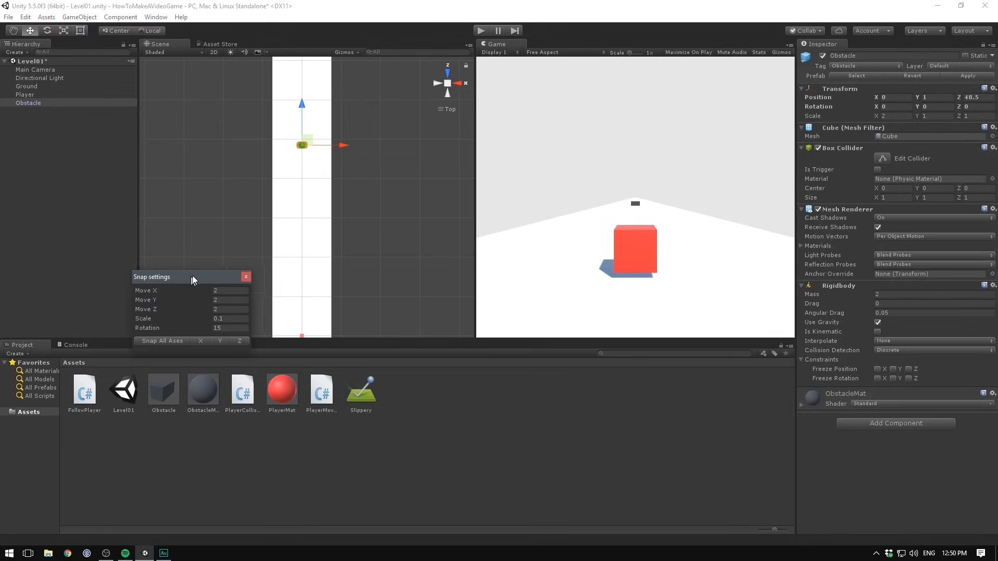
{"action": "left_click_drag", "start_coordinate": [191, 277], "coordinate": [210, 244]}
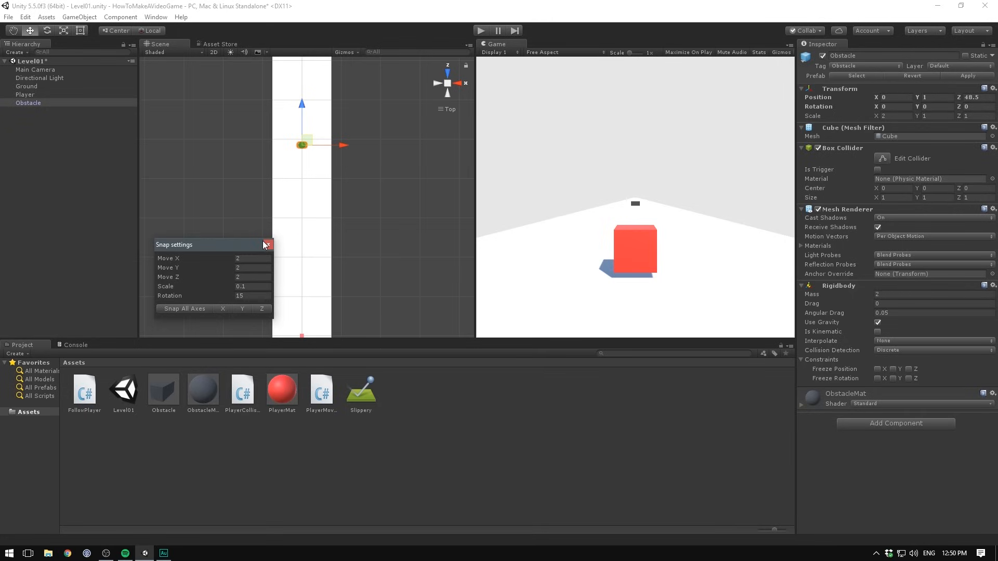
{"action": "left_click", "coordinate": [267, 244]}
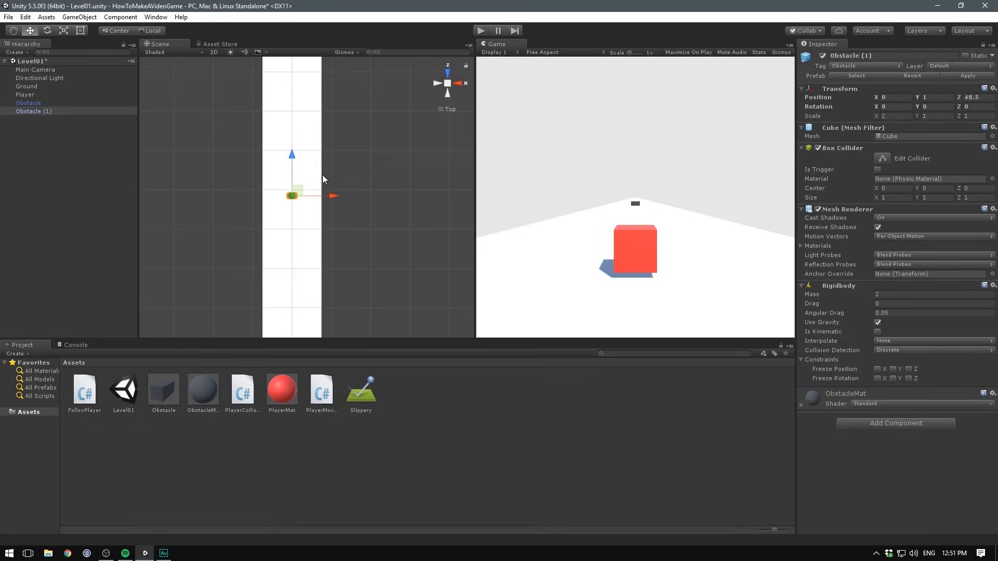
Step: Duplicate obstacles to snapped positions along the track, play-test the level and stop
{"action": "left_click_drag", "start_coordinate": [291, 195], "coordinate": [267, 131]}
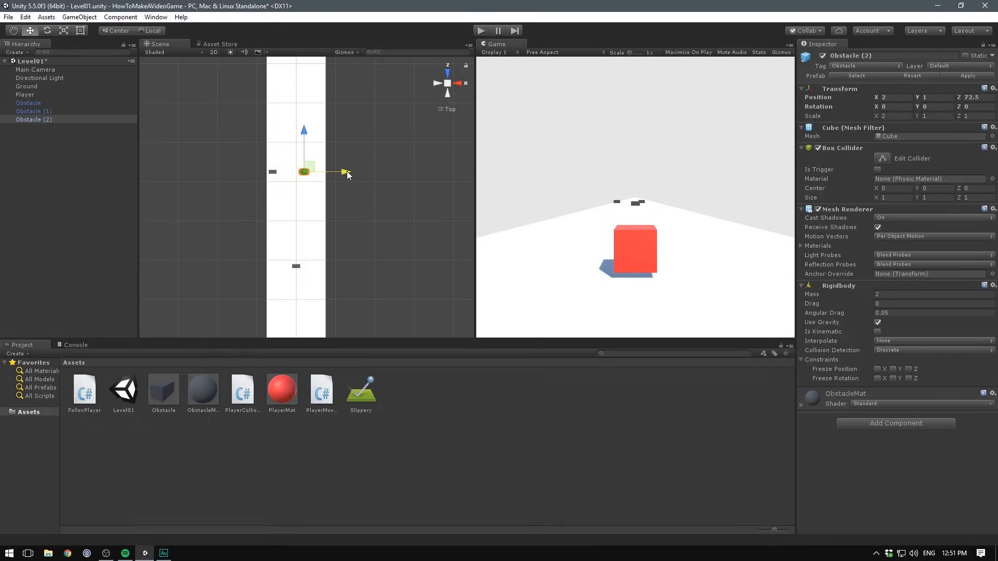
{"action": "left_click_drag", "start_coordinate": [343, 173], "coordinate": [363, 179]}
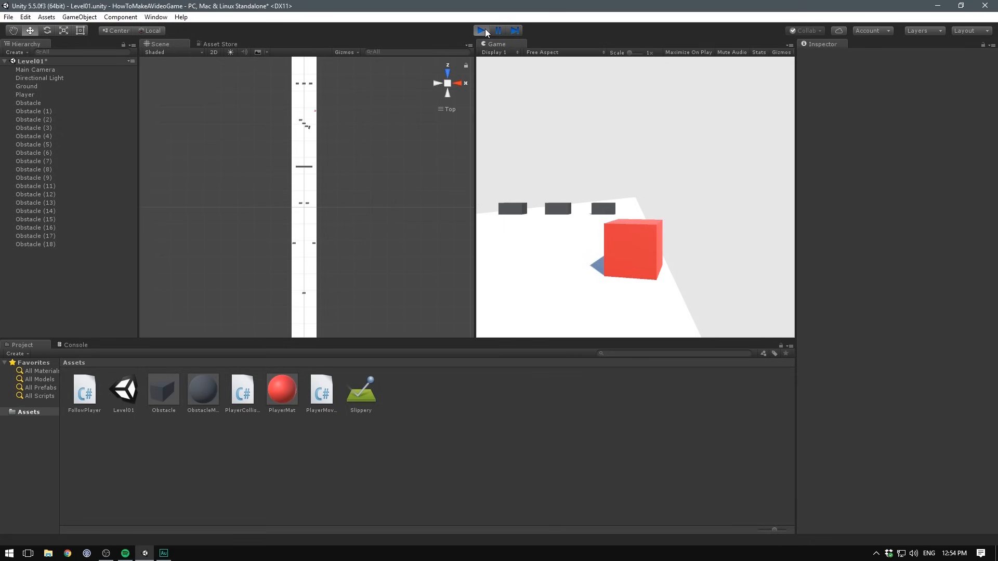
{"action": "left_click", "coordinate": [481, 30]}
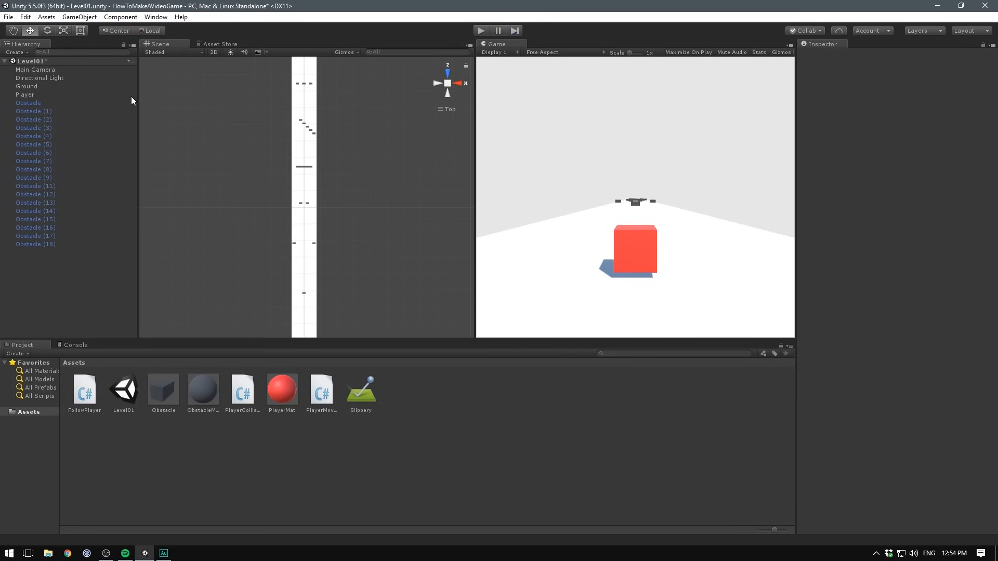
{"action": "left_click", "coordinate": [25, 94]}
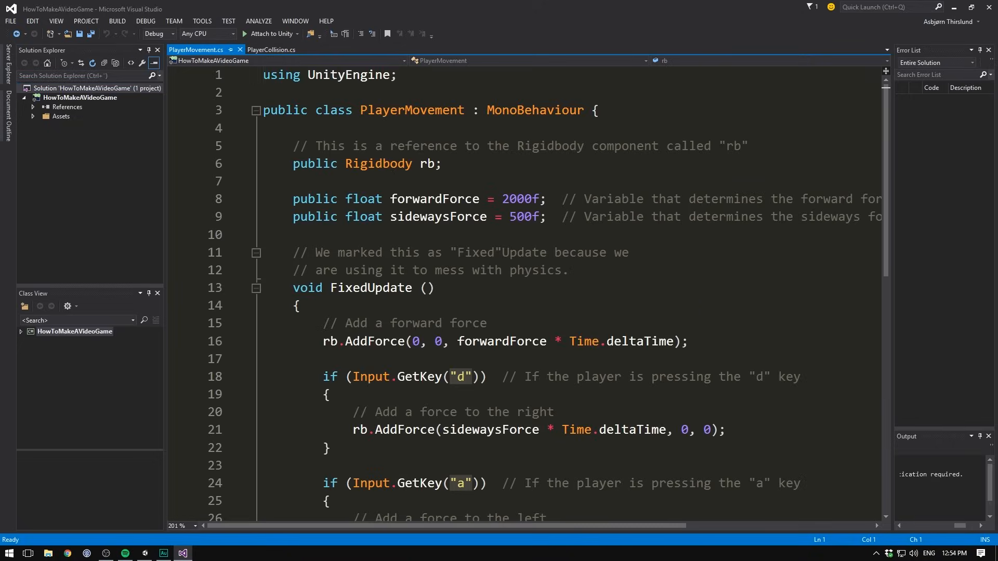
Step: Add ForceMode.VelocityChange to the sideways rb.AddForce calls in PlayerMovement.cs and save
{"action": "scroll", "scroll_direction": "down", "scroll_amount": 3}
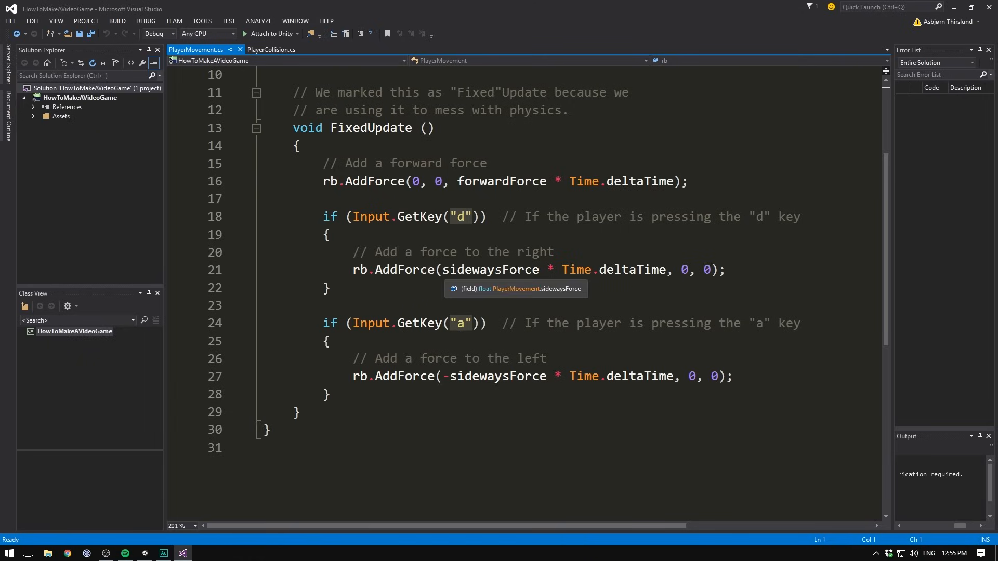
{"action": "mouse_move", "coordinate": [697, 310]}
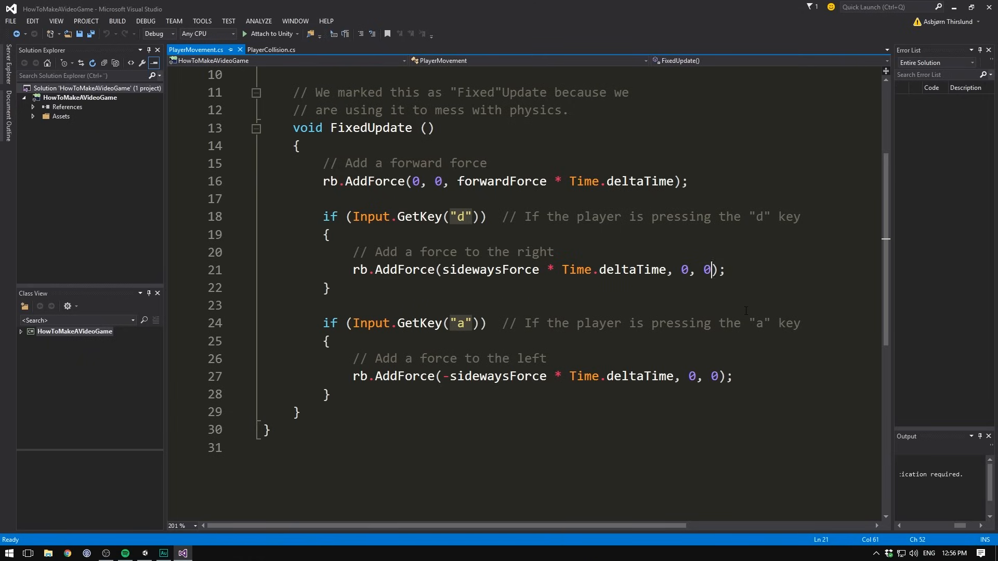
{"action": "type", "text": ","}
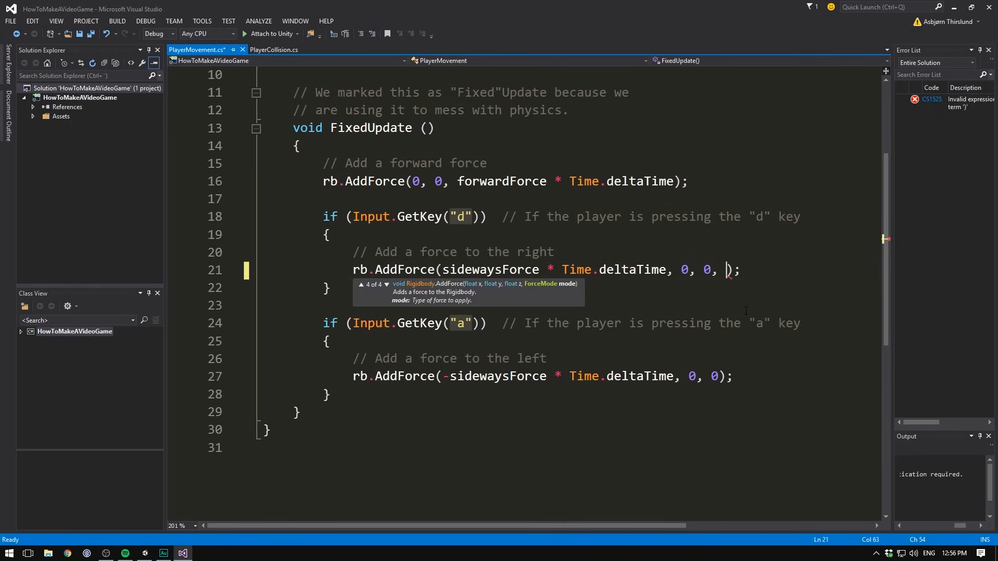
{"action": "type", "text": "ForceMode."}
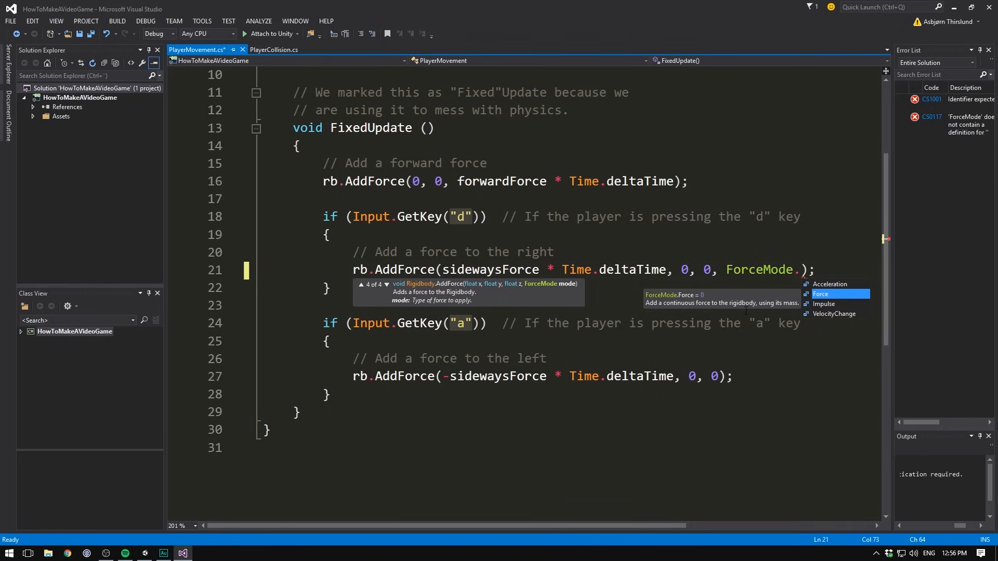
{"action": "key", "text": "down"}
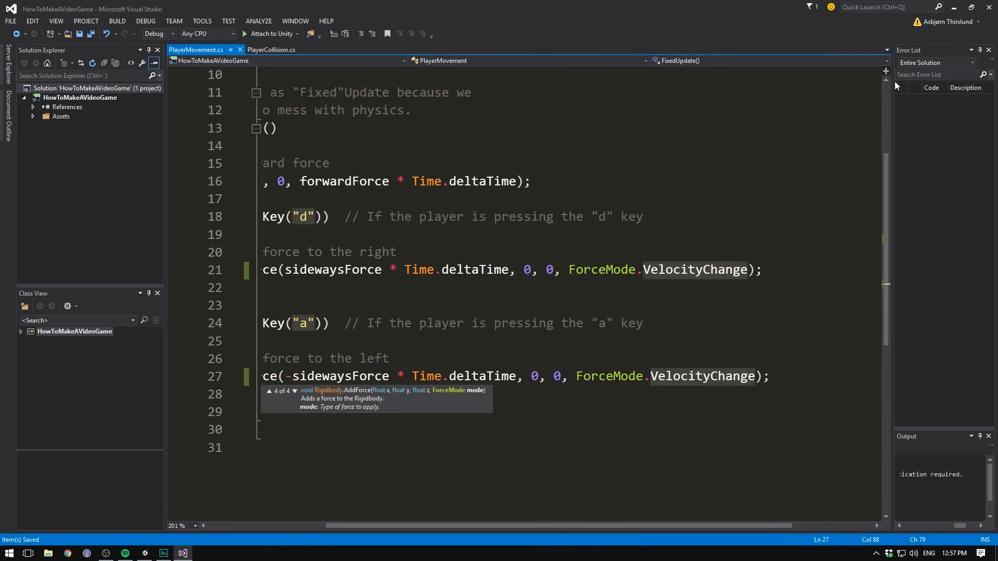
{"action": "left_click", "coordinate": [182, 552]}
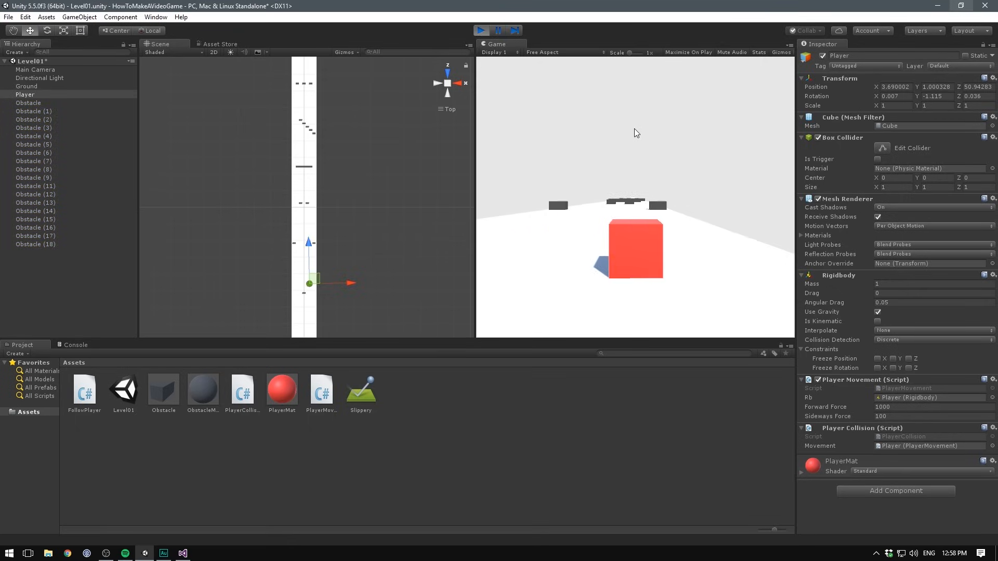
Step: Set the Player's Rigidbody drag to 1 and its Forward Force to 4000
{"action": "left_click", "coordinate": [481, 30]}
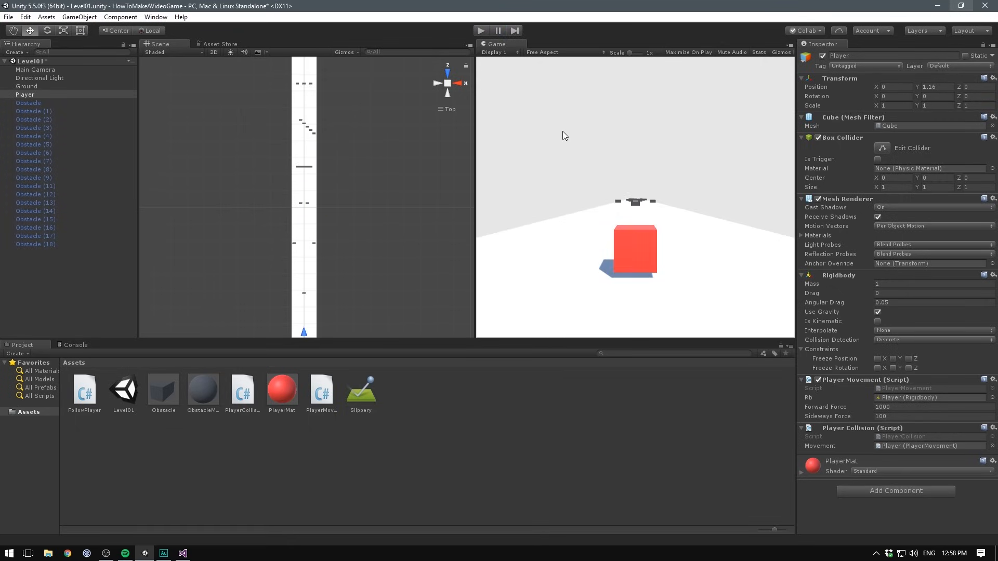
{"action": "mouse_move", "coordinate": [700, 193]}
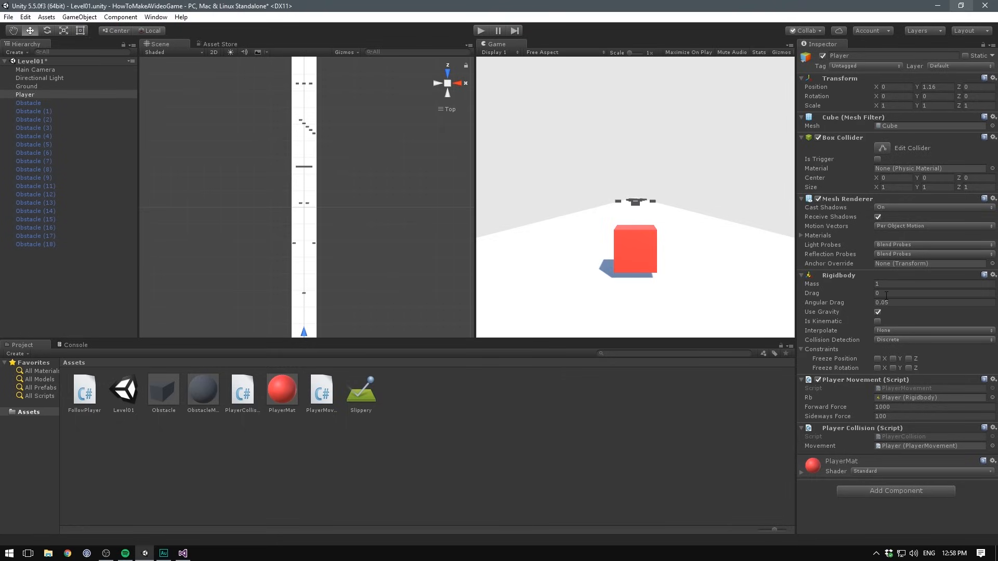
{"action": "mouse_move", "coordinate": [828, 293]}
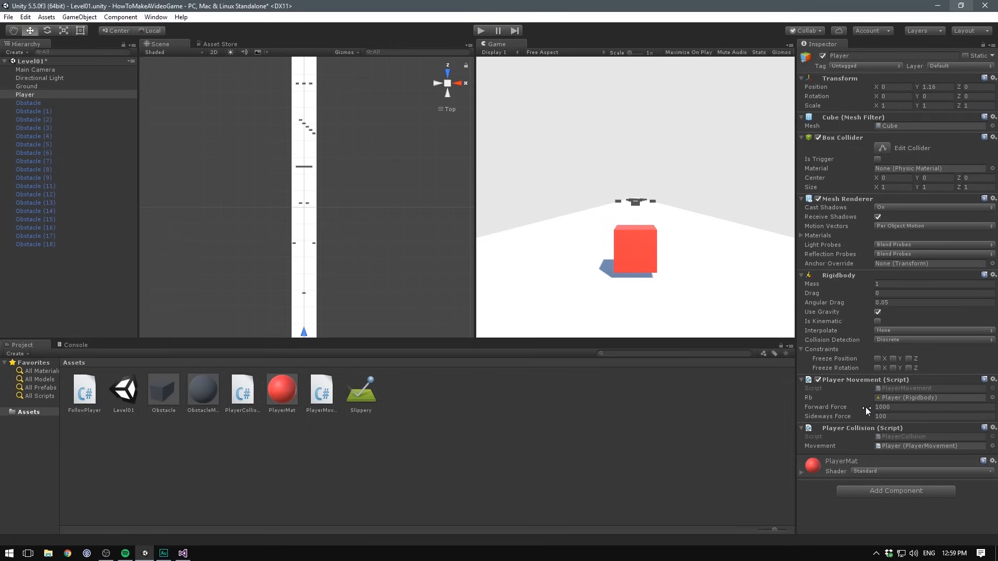
{"action": "left_click", "coordinate": [932, 293]}
{"action": "type", "text": "1"}
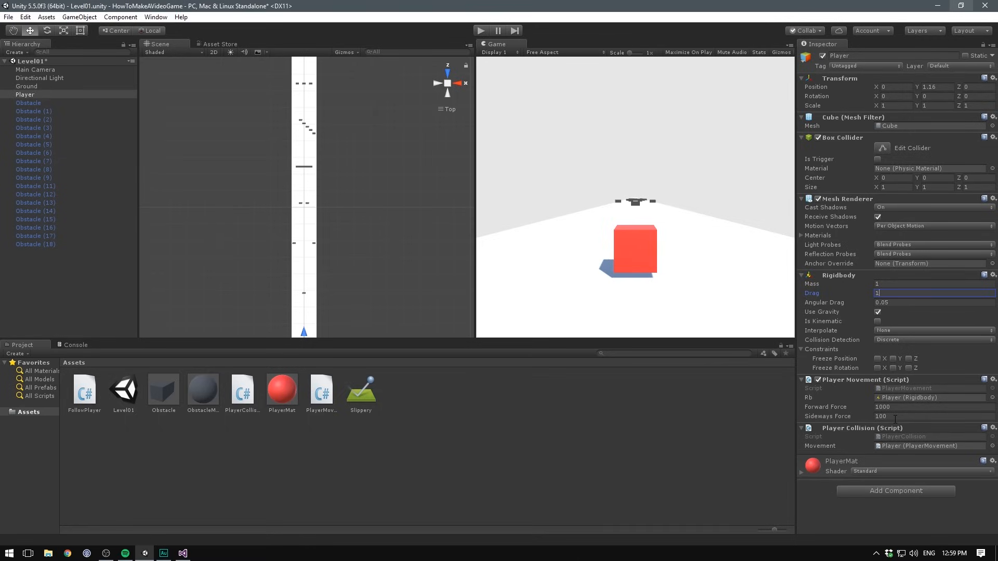
{"action": "left_click", "coordinate": [933, 407]}
{"action": "type", "text": "4000"}
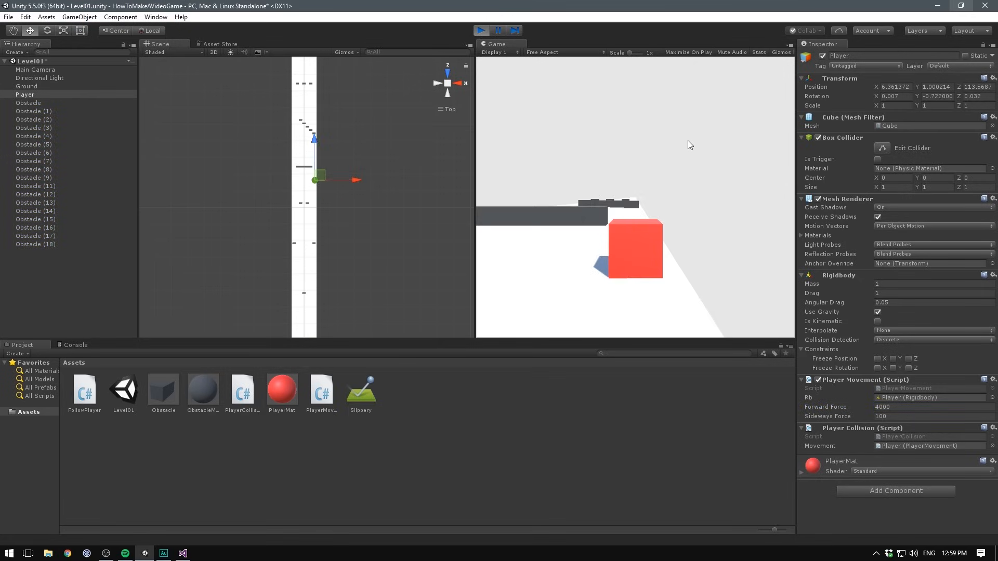
Step: Test-run the snappier movement a few times and stop the play tests
{"action": "left_click", "coordinate": [480, 30]}
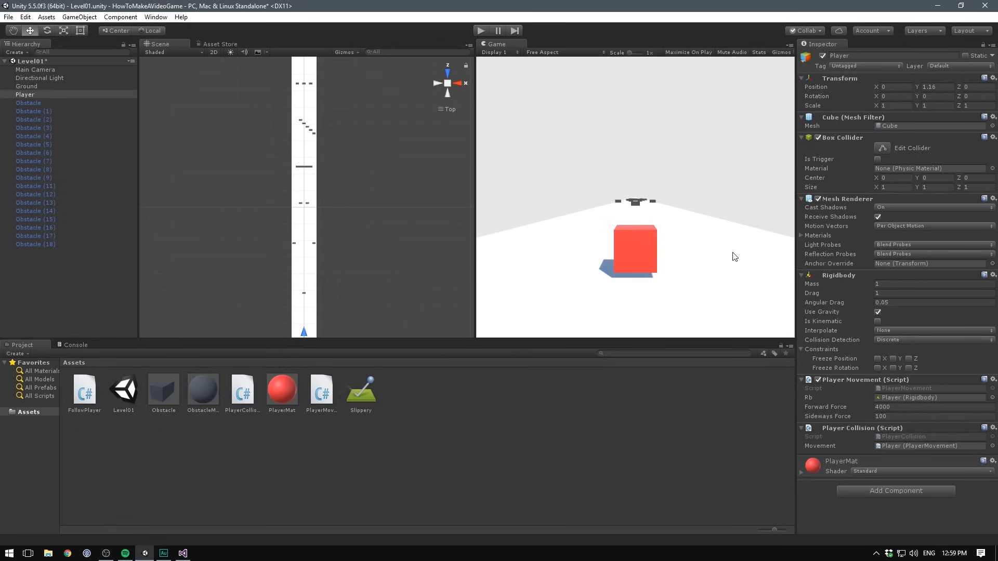
{"action": "mouse_move", "coordinate": [579, 133]}
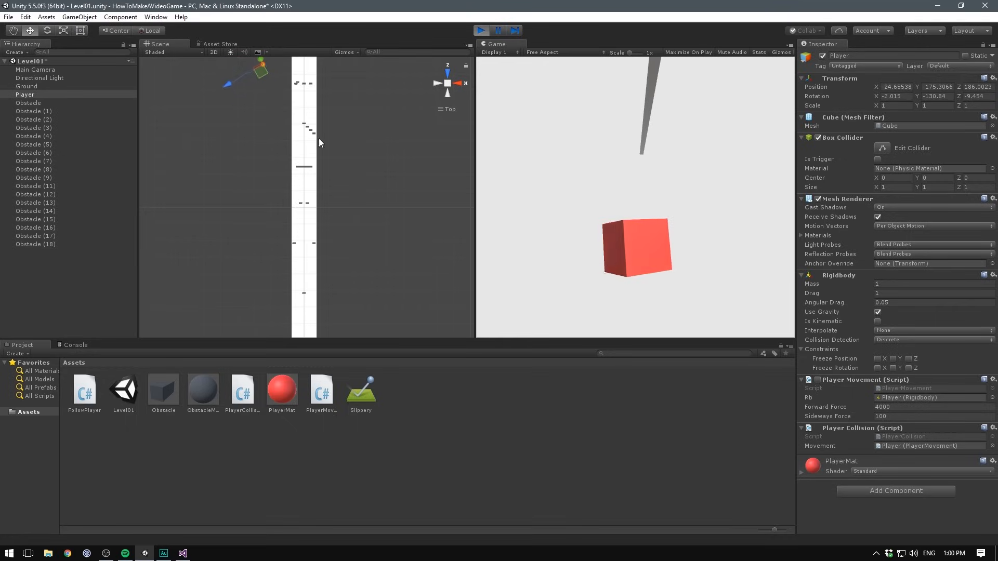
{"action": "left_click", "coordinate": [481, 31]}
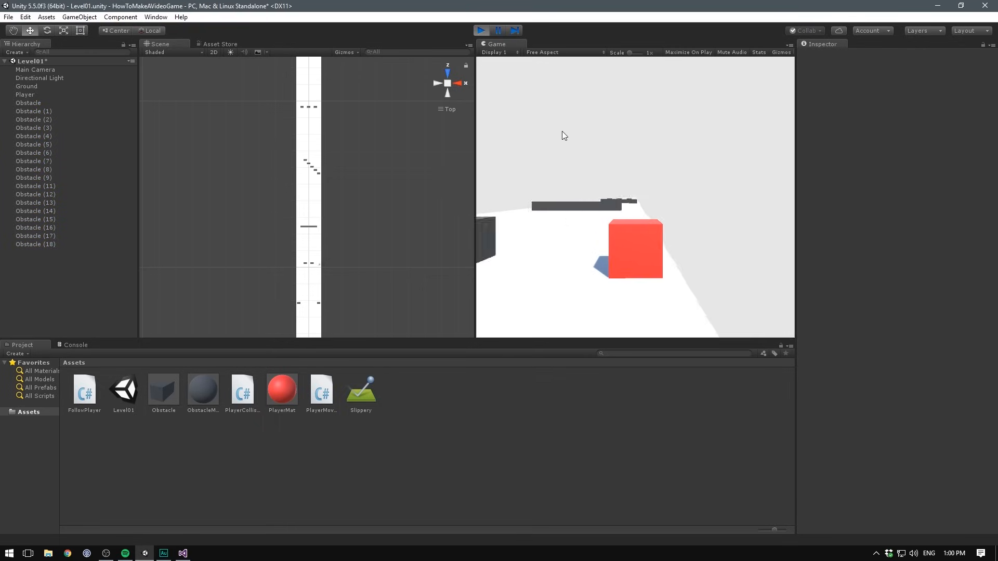
{"action": "left_click", "coordinate": [480, 30]}
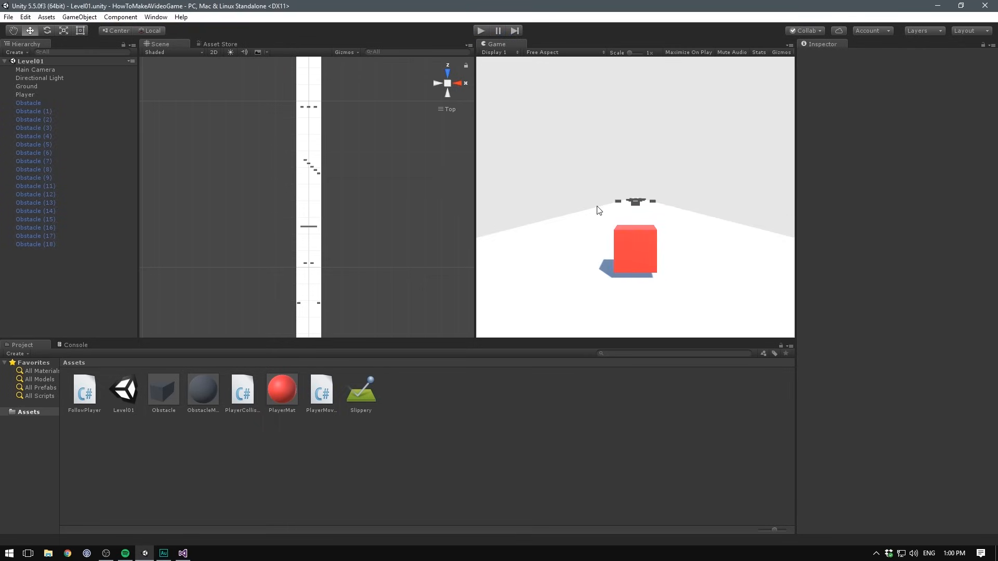
{"action": "mouse_move", "coordinate": [634, 220]}
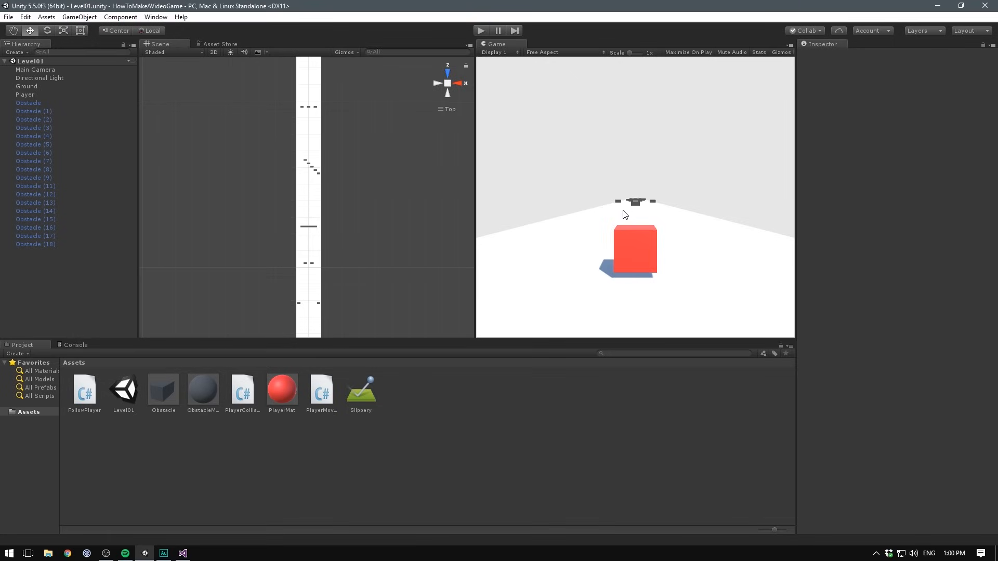
{"action": "mouse_move", "coordinate": [638, 217]}
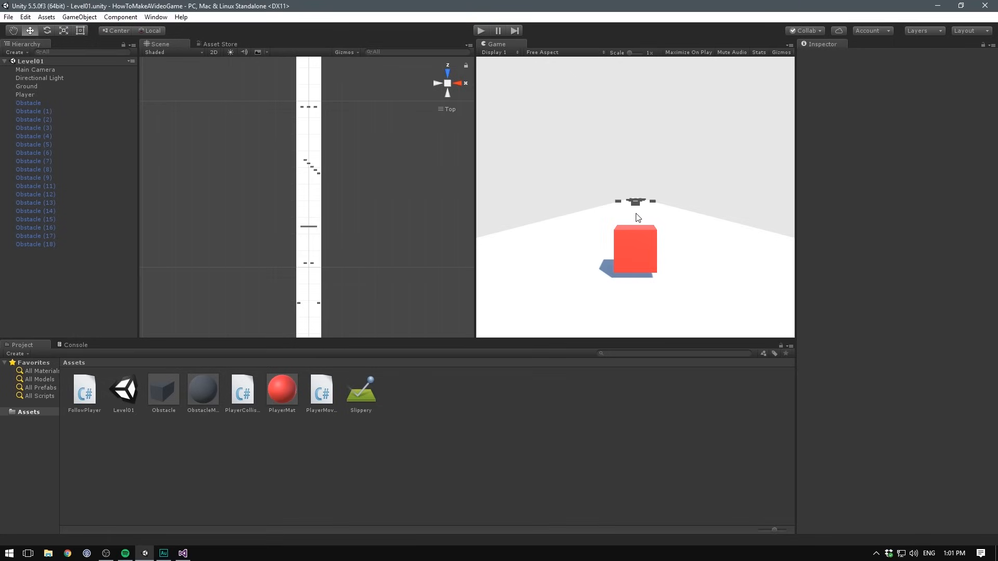
{"action": "mouse_move", "coordinate": [598, 229]}
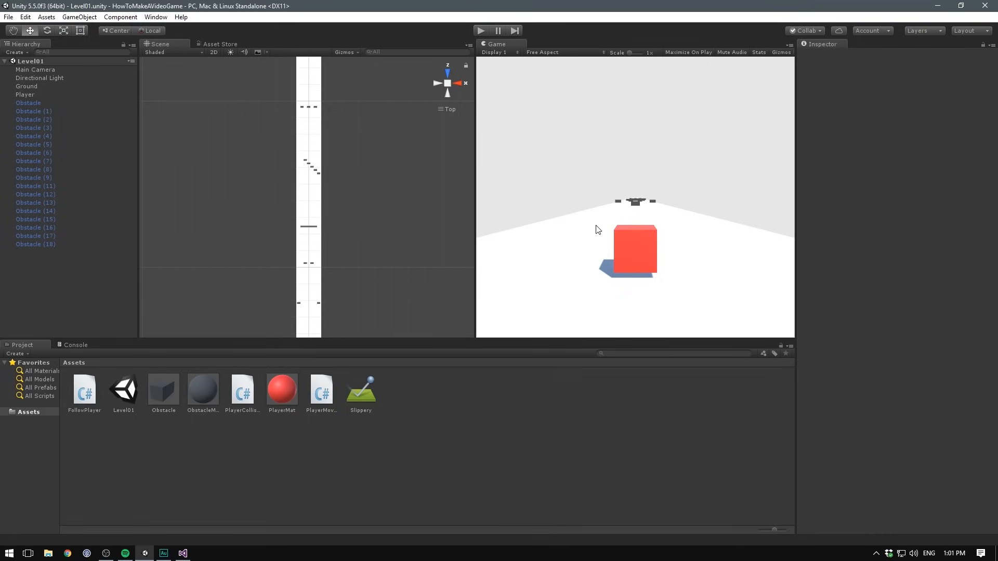
{"action": "mouse_move", "coordinate": [235, 167]}
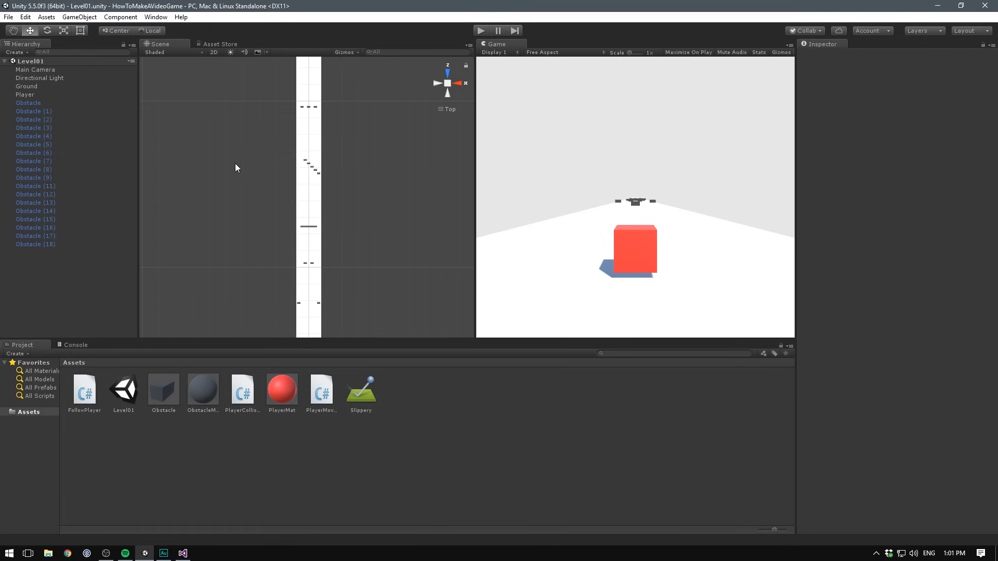
{"action": "mouse_move", "coordinate": [354, 141]}
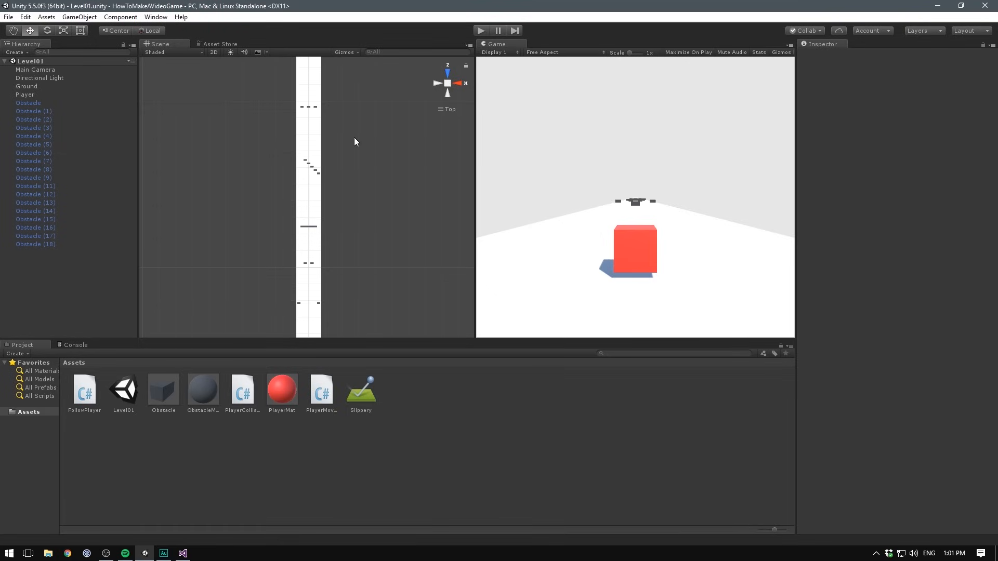
Step: Bring up Window > Lighting and enable Fog for the scene
{"action": "left_click", "coordinate": [155, 17]}
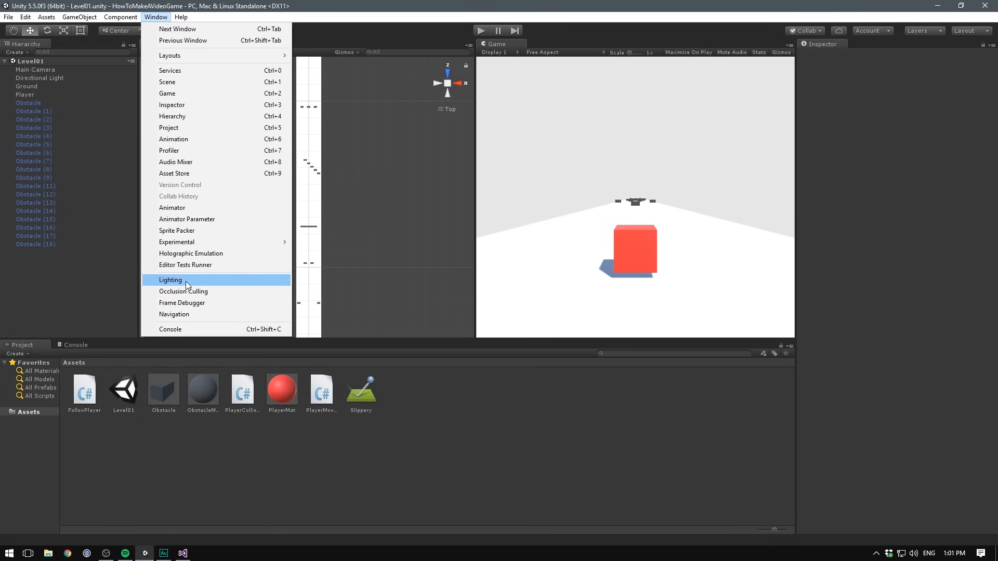
{"action": "left_click", "coordinate": [170, 280]}
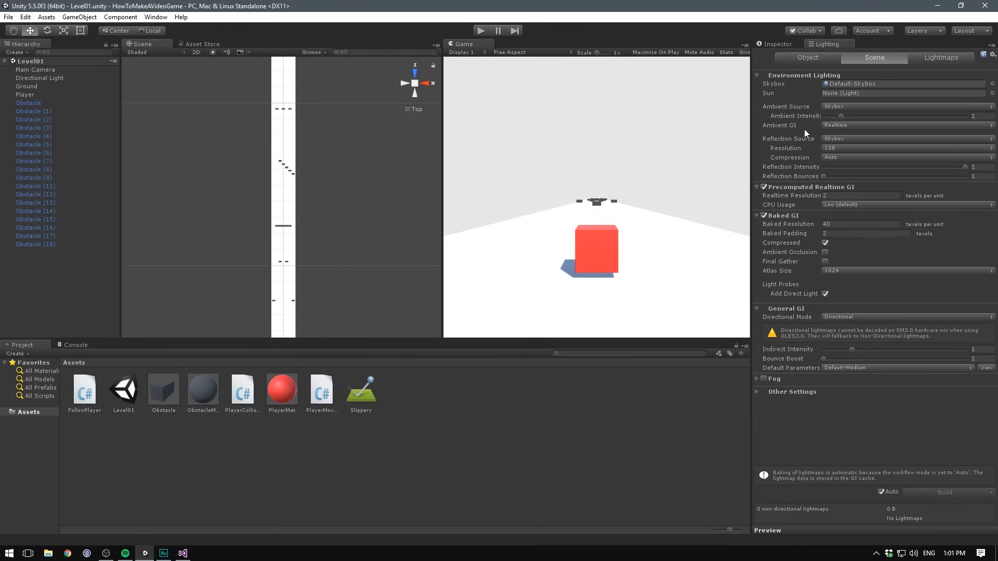
{"action": "mouse_move", "coordinate": [843, 118]}
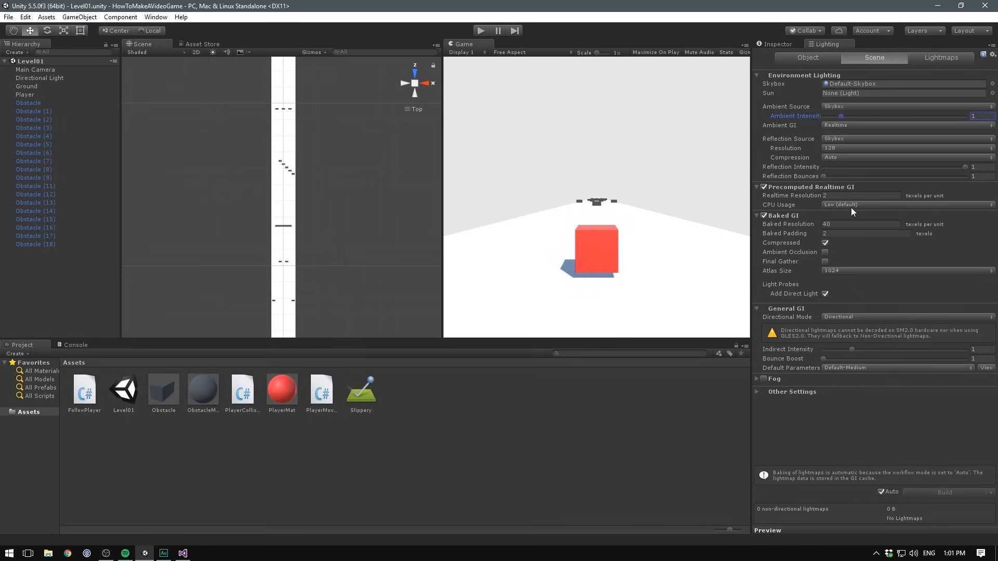
{"action": "mouse_move", "coordinate": [875, 244]}
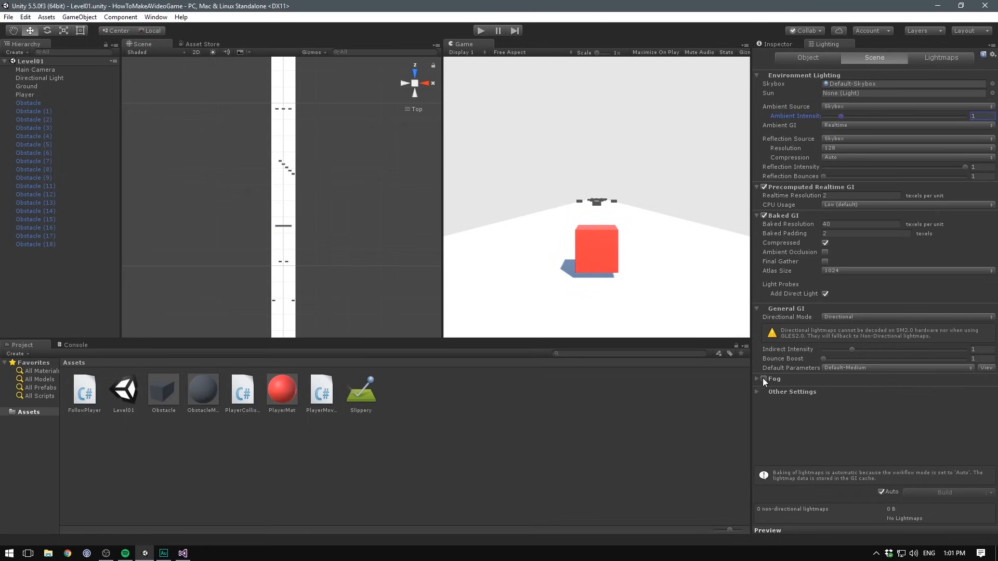
{"action": "left_click", "coordinate": [762, 379]}
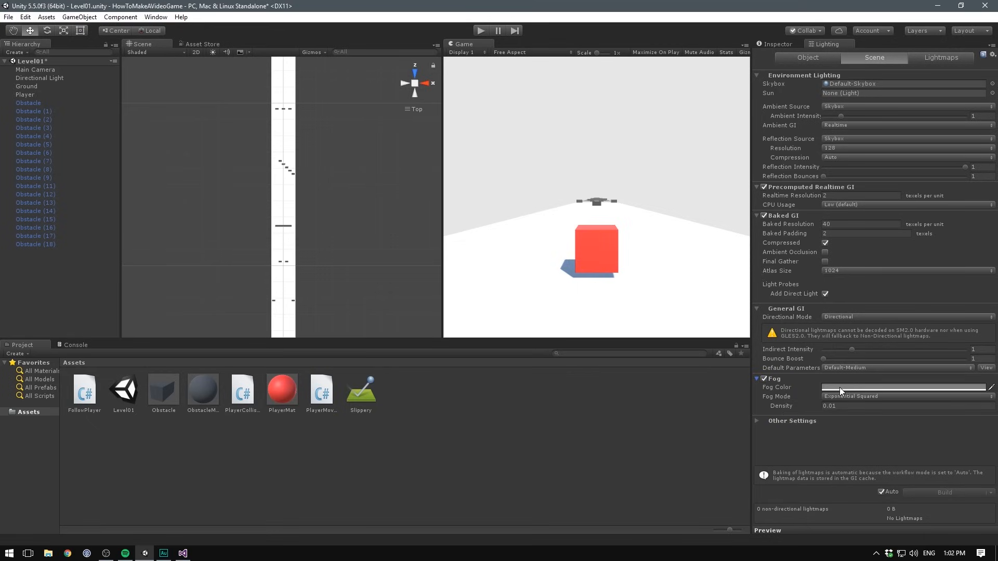
Step: Make the fog colour white and set its density to 0.02
{"action": "left_click", "coordinate": [904, 387]}
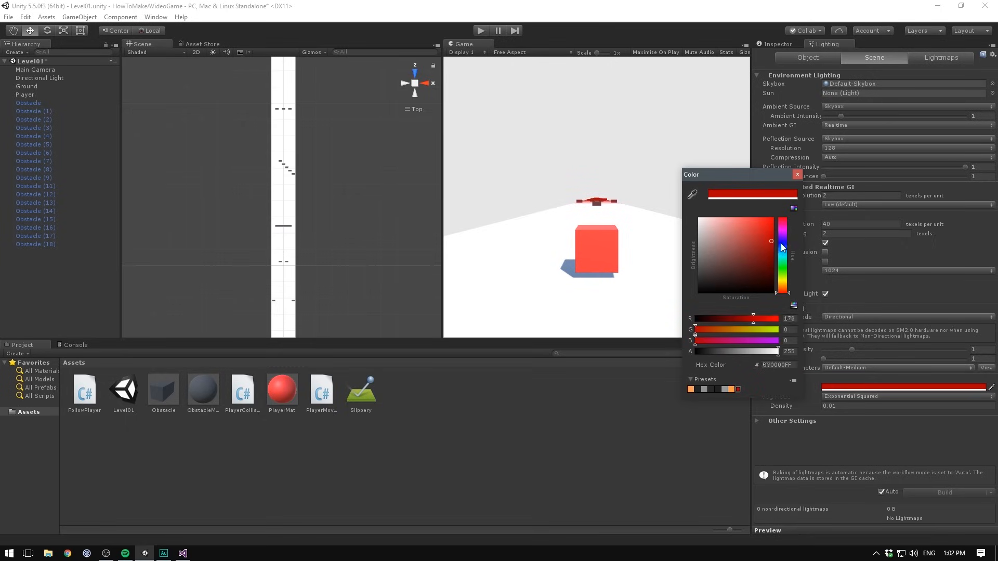
{"action": "left_click", "coordinate": [773, 219]}
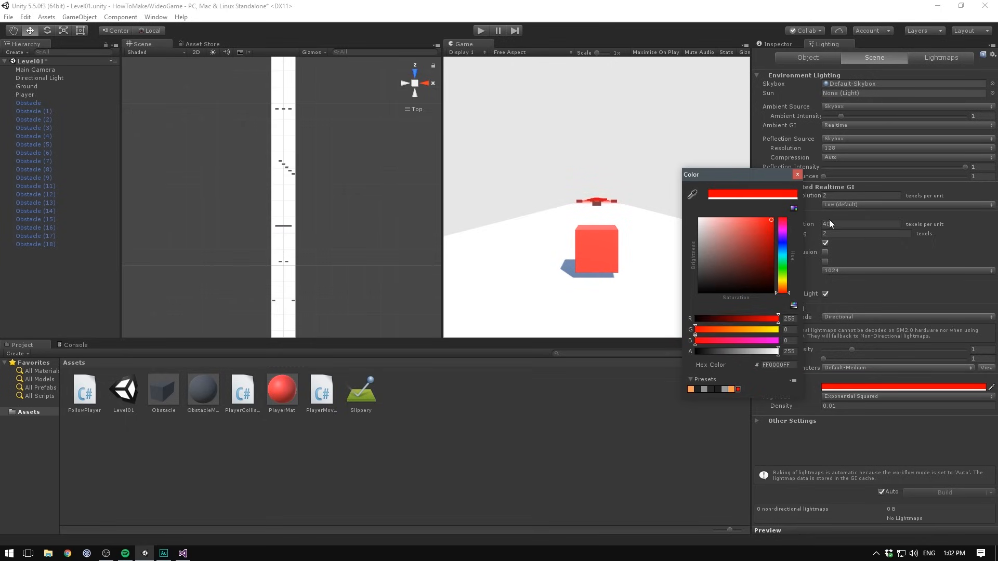
{"action": "left_click", "coordinate": [779, 175]}
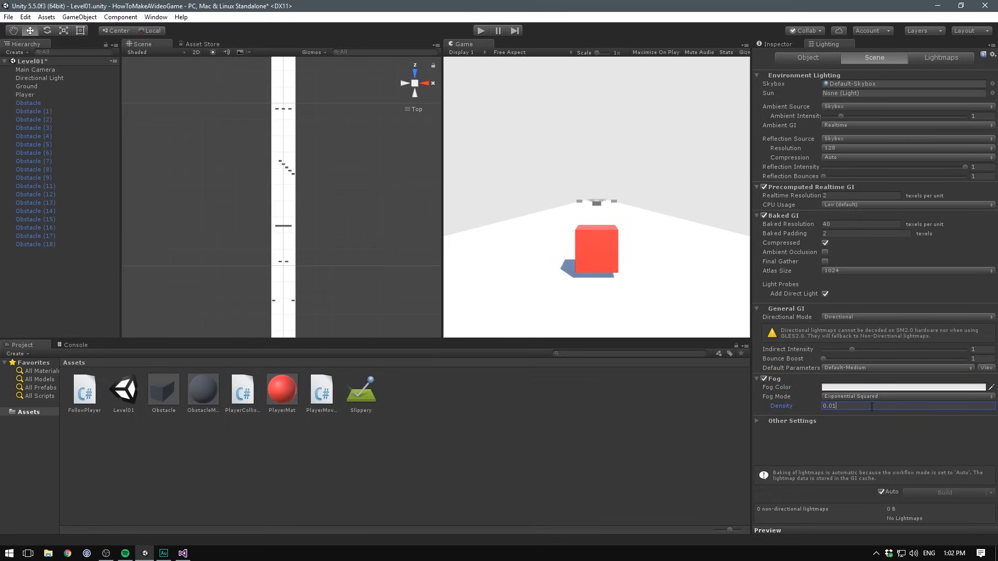
{"action": "type", "text": "0.02"}
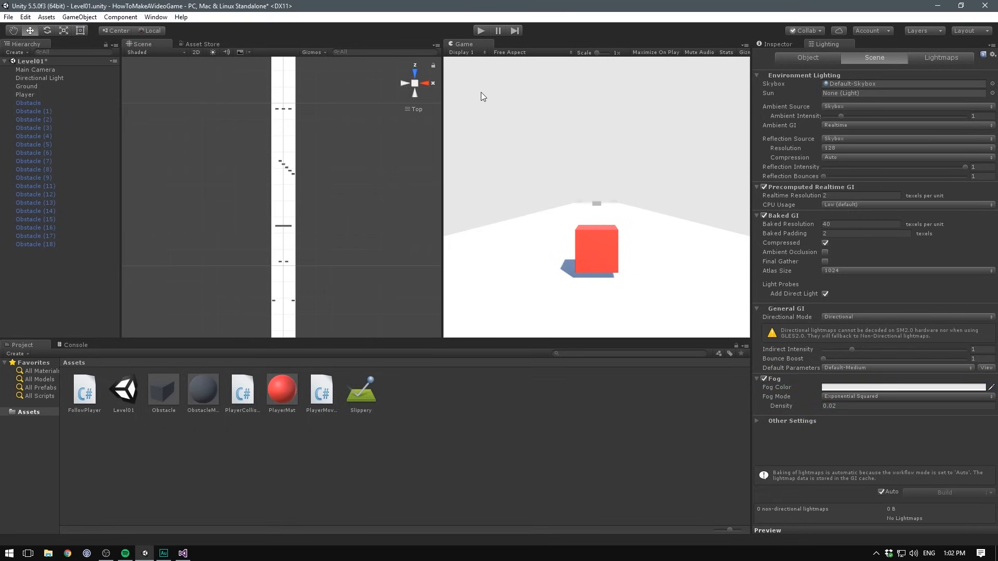
{"action": "mouse_move", "coordinate": [524, 105]}
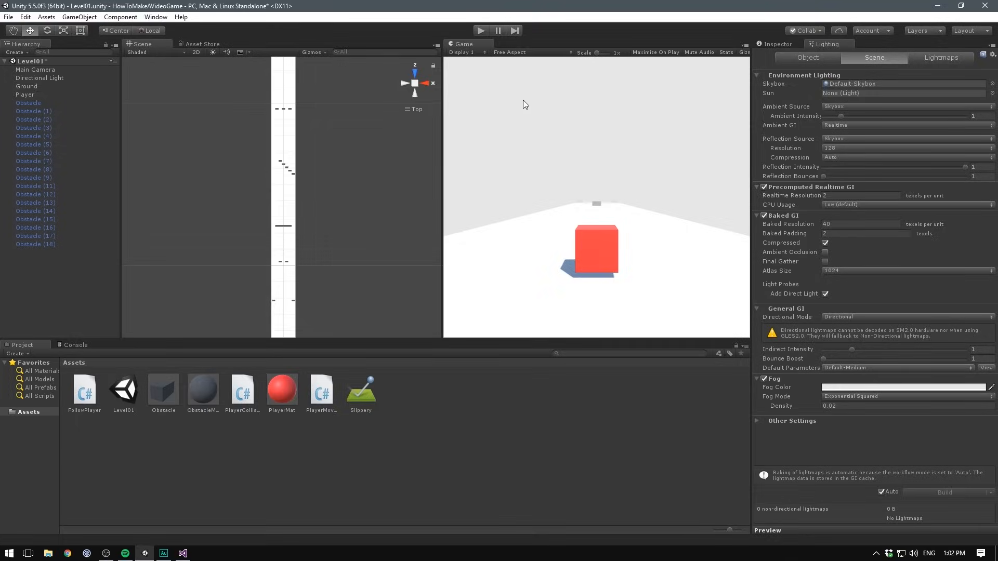
Step: Play-test the foggy level and stop the run
{"action": "left_click", "coordinate": [481, 30]}
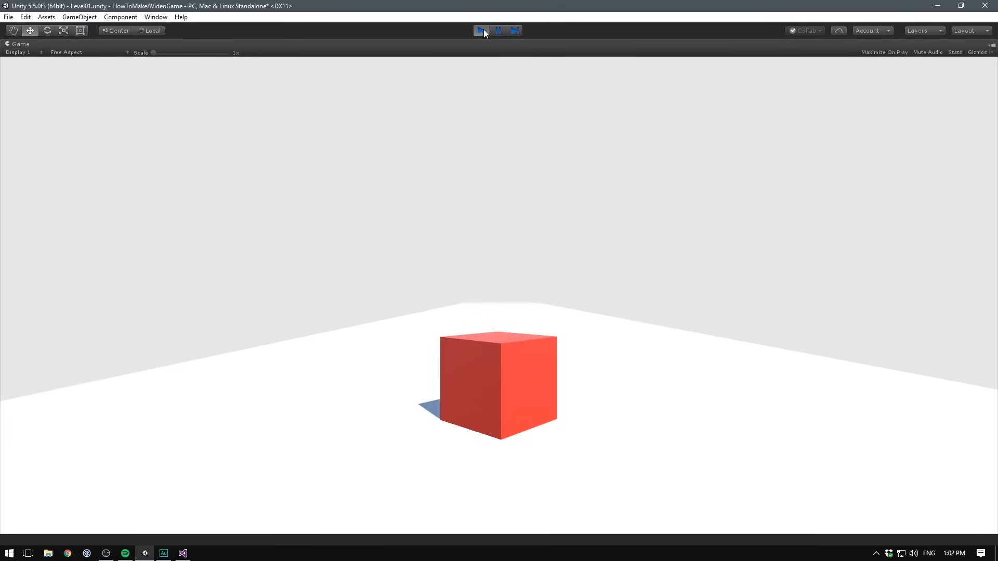
{"action": "left_click", "coordinate": [479, 30]}
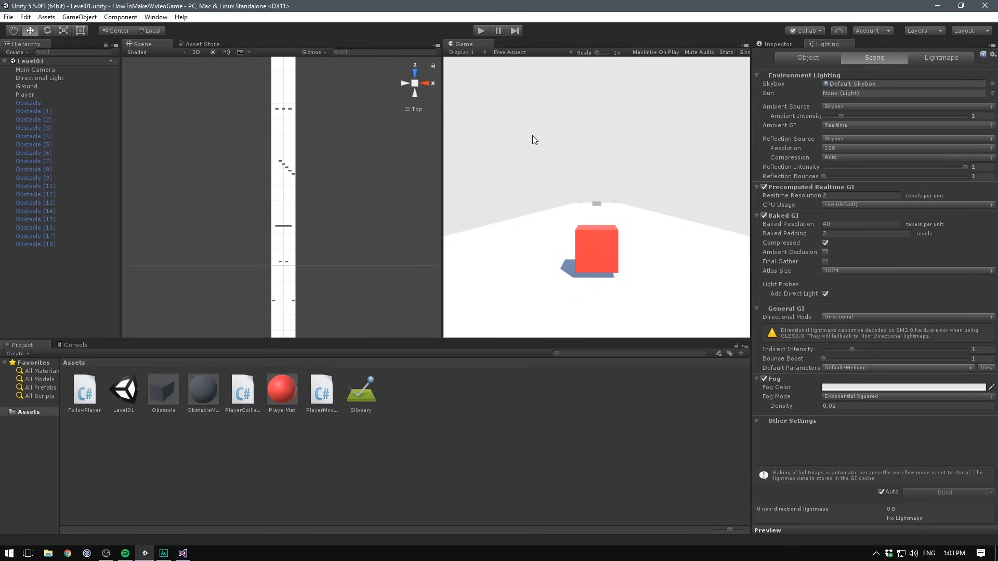
{"action": "mouse_move", "coordinate": [384, 162]}
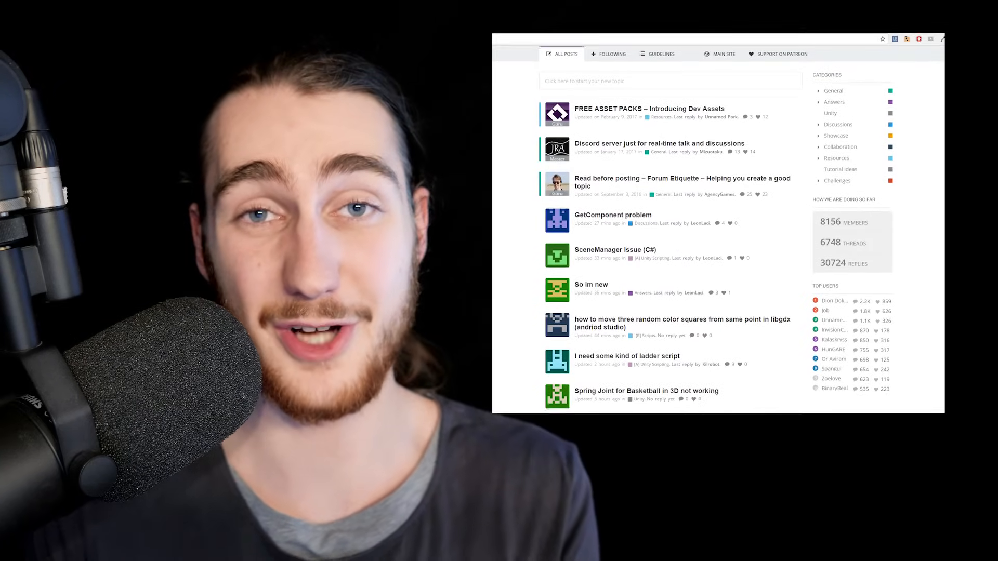
Step: Scroll down the devassets.com 'How to make a Video Game' page to the project files
{"action": "scroll", "scroll_direction": "down", "scroll_amount": 3}
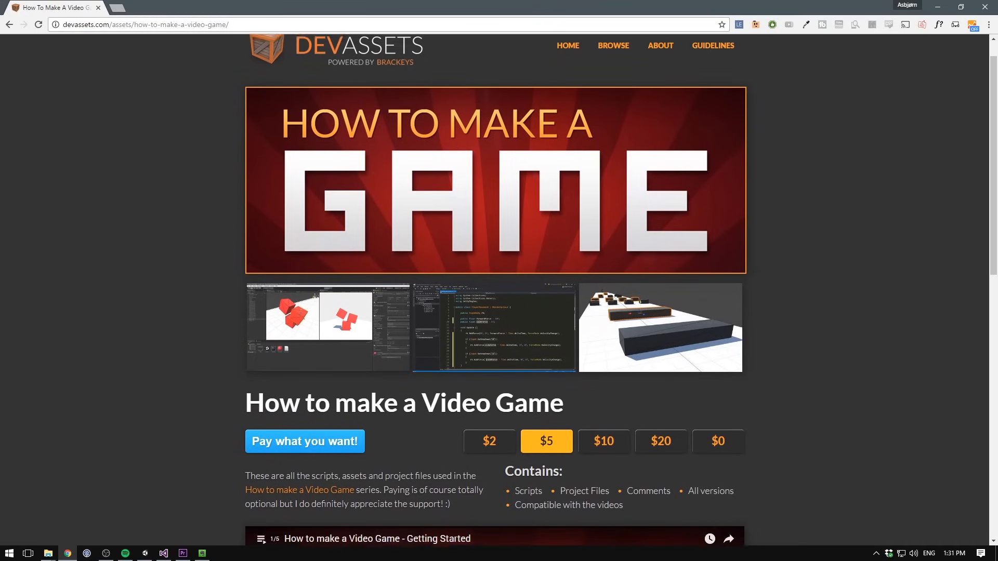
{"action": "scroll", "scroll_direction": "down", "scroll_amount": 3}
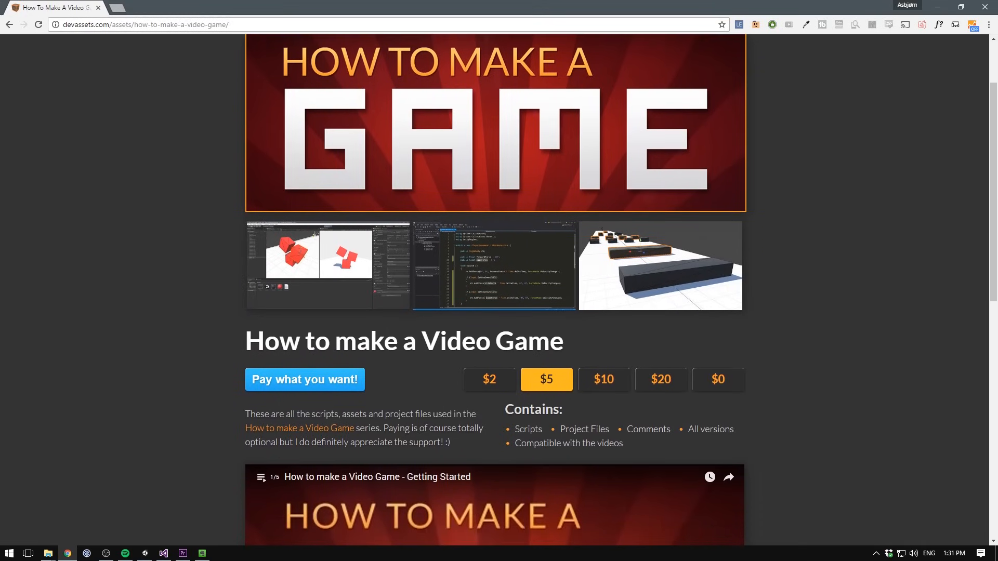